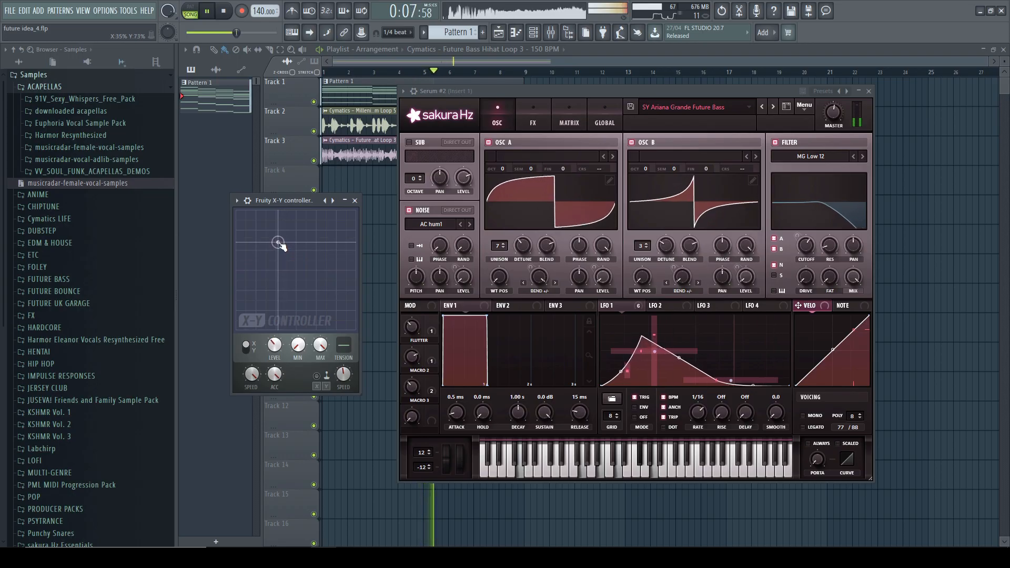
Step: Drag the X-Y controller dot rightward so Serum's LFO 1 peak slides right and flattens
left_click_drag(278, 243, 315, 243)
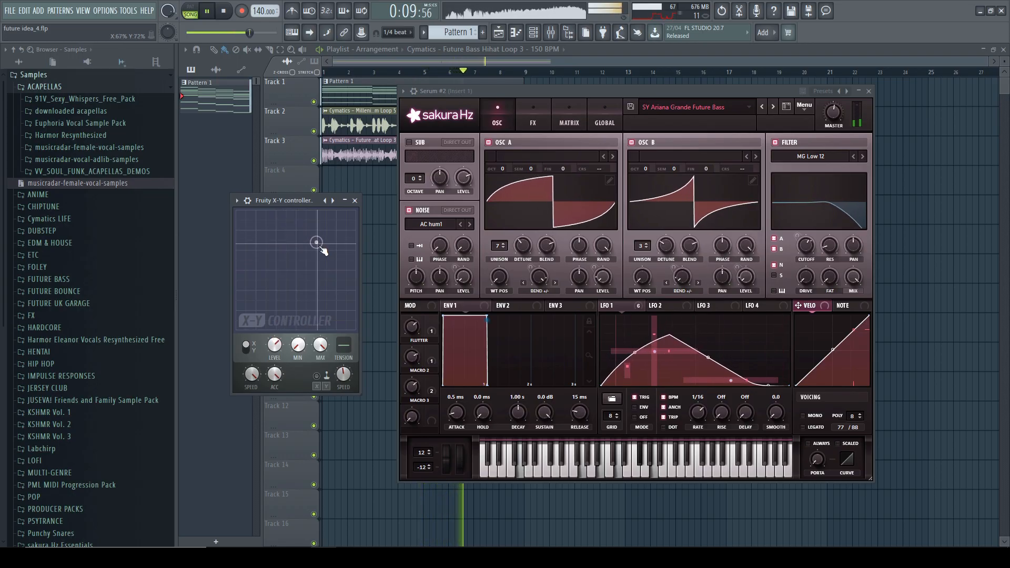
left_click_drag(315, 243, 346, 258)
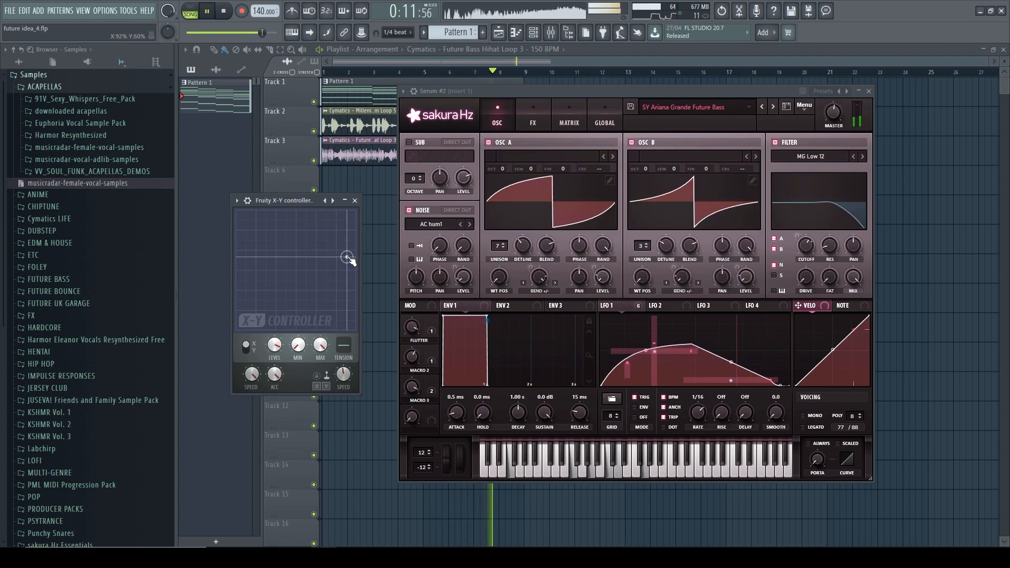
left_click_drag(346, 257, 309, 233)
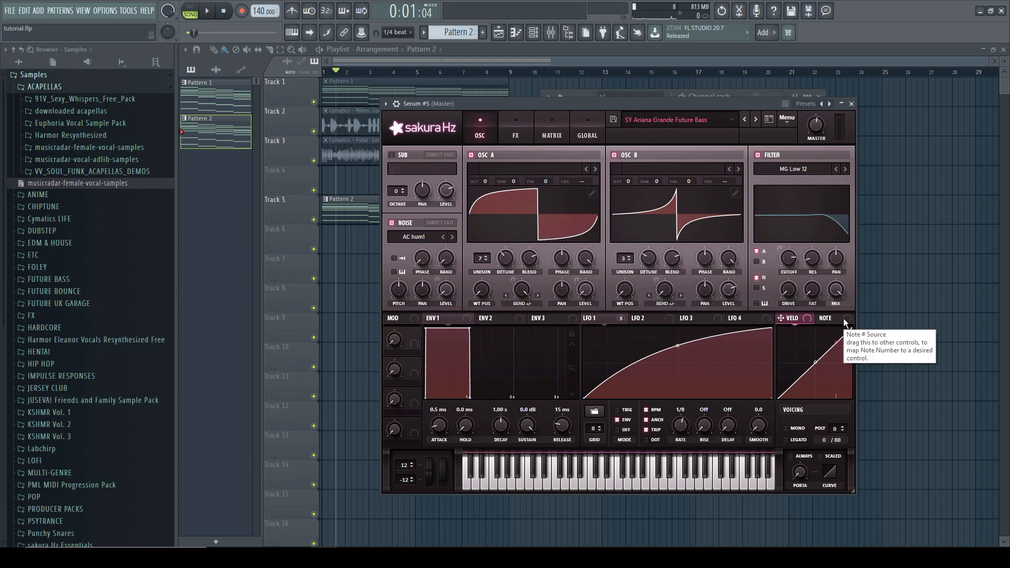
mouse_move(772, 333)
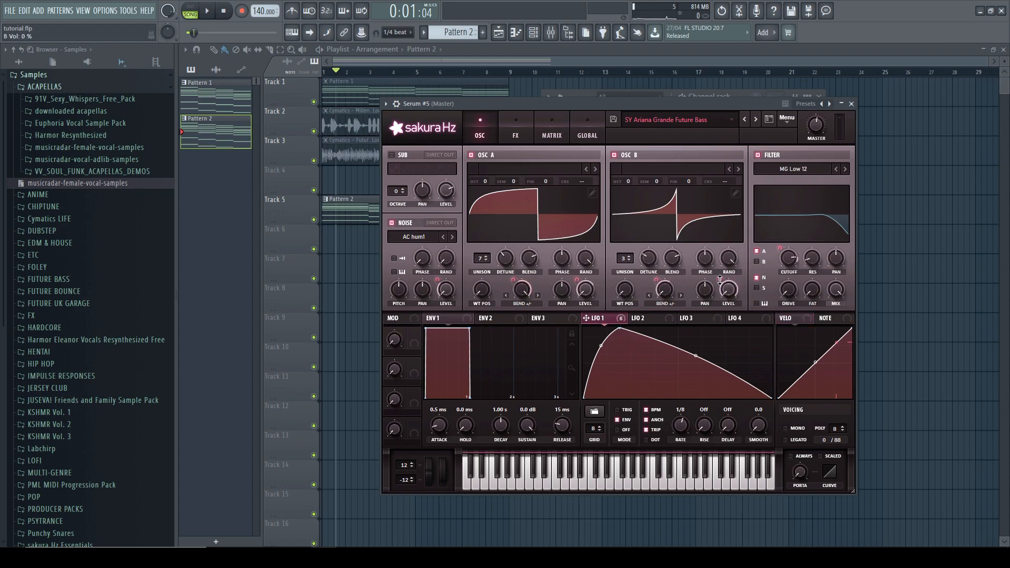
Step: Route LFO 1 onto the oscillator knobs at a 1/16 rate, then pause playback
left_click_drag(727, 290, 727, 296)
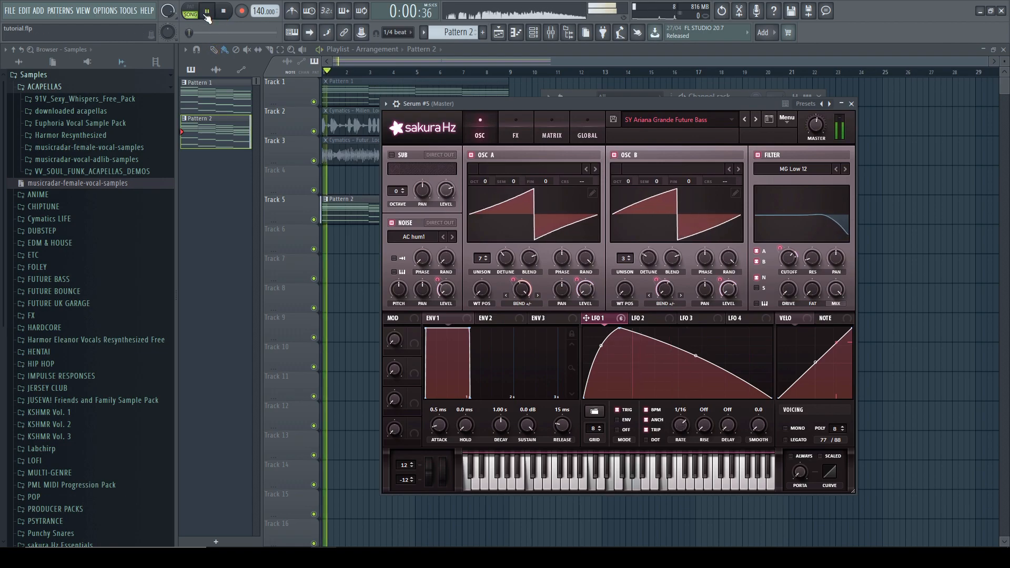
left_click(207, 11)
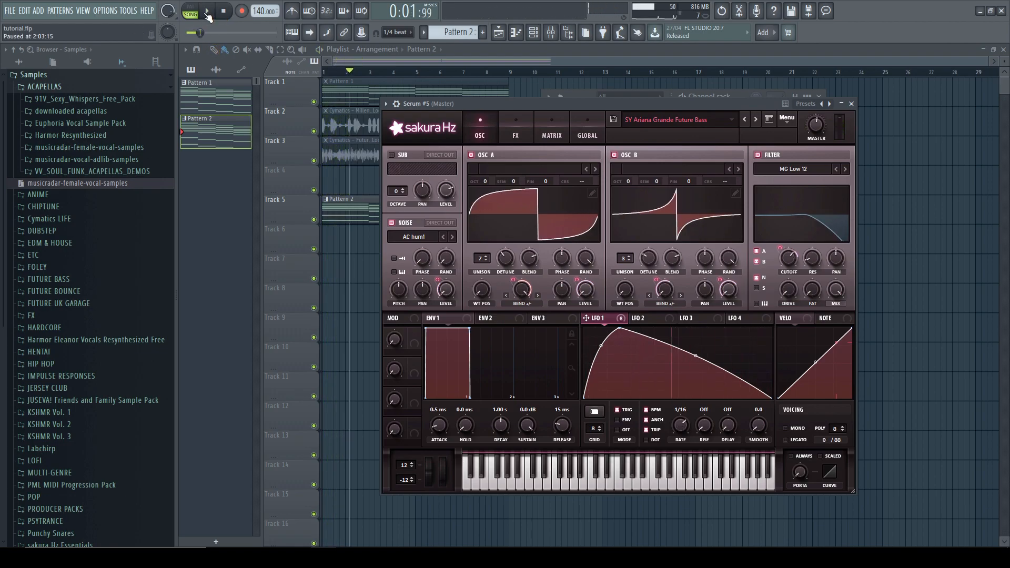
Step: Bring up the LFO 1 peak point's Modulate X source list to choose LFO Bus 1
right_click(651, 366)
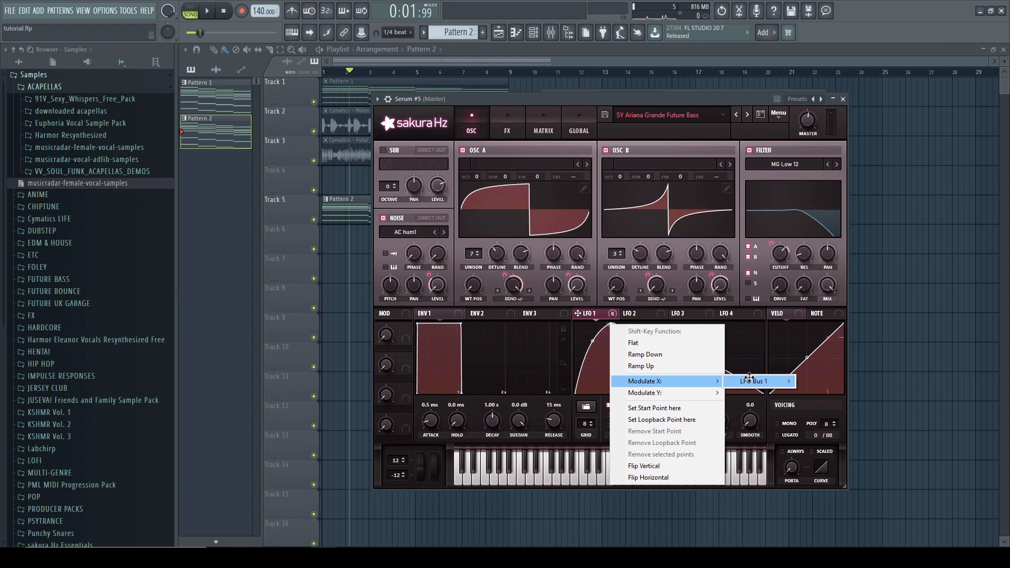
left_click(751, 381)
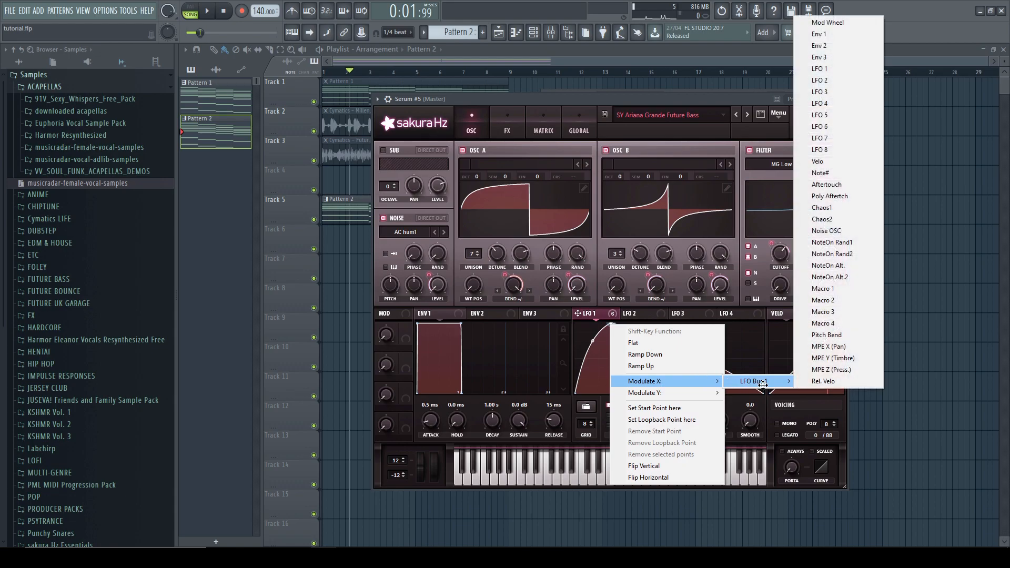
mouse_move(839, 300)
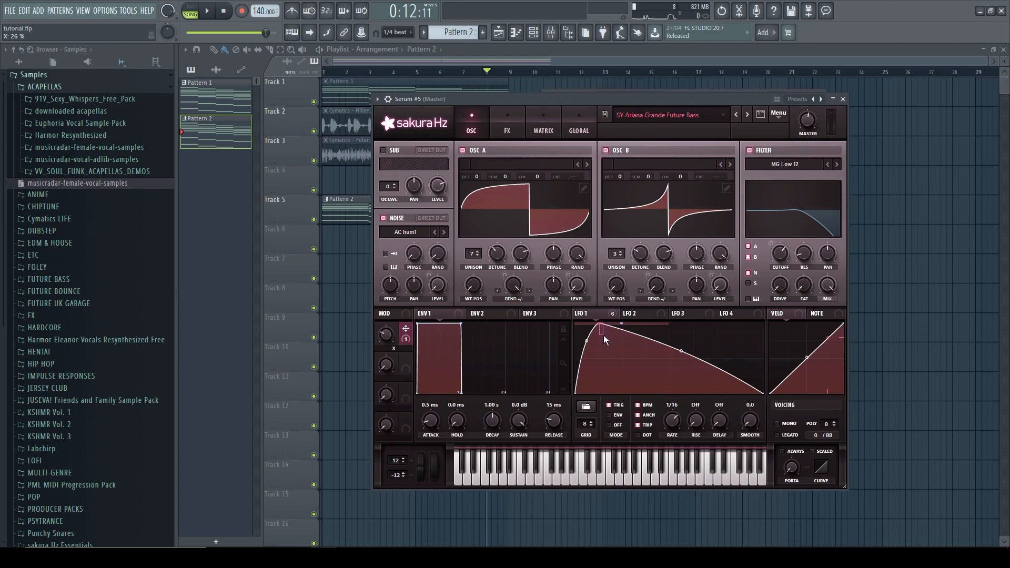
Step: Reopen the LFO 1 peak point options to add vertical modulation via an LFO bus
right_click(628, 348)
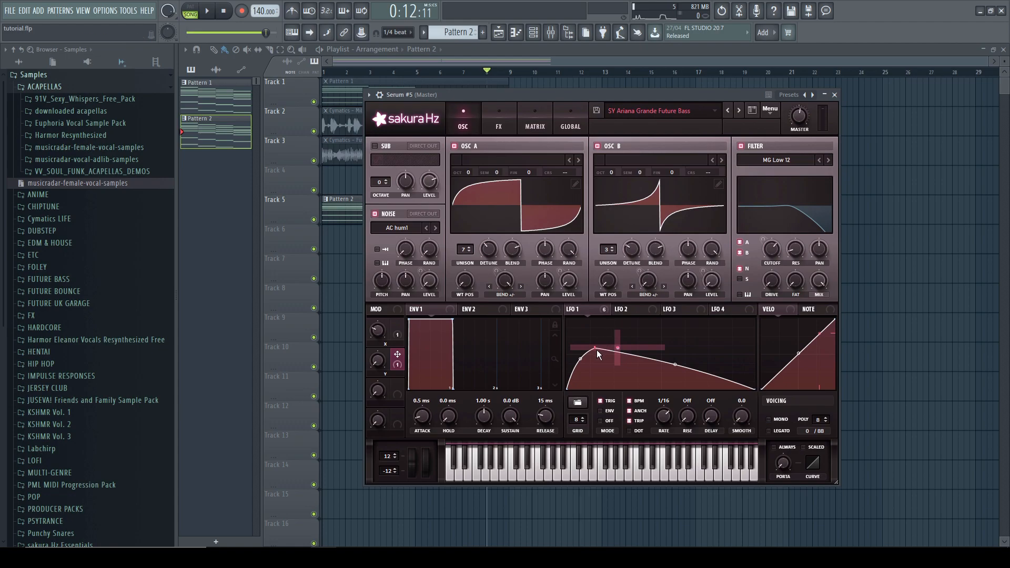
mouse_move(379, 362)
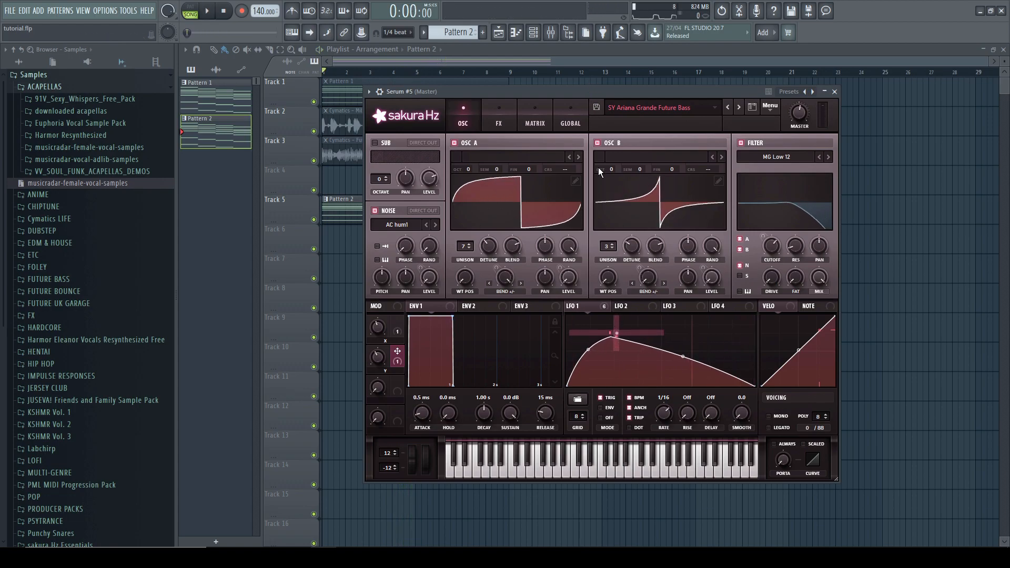
mouse_move(534, 123)
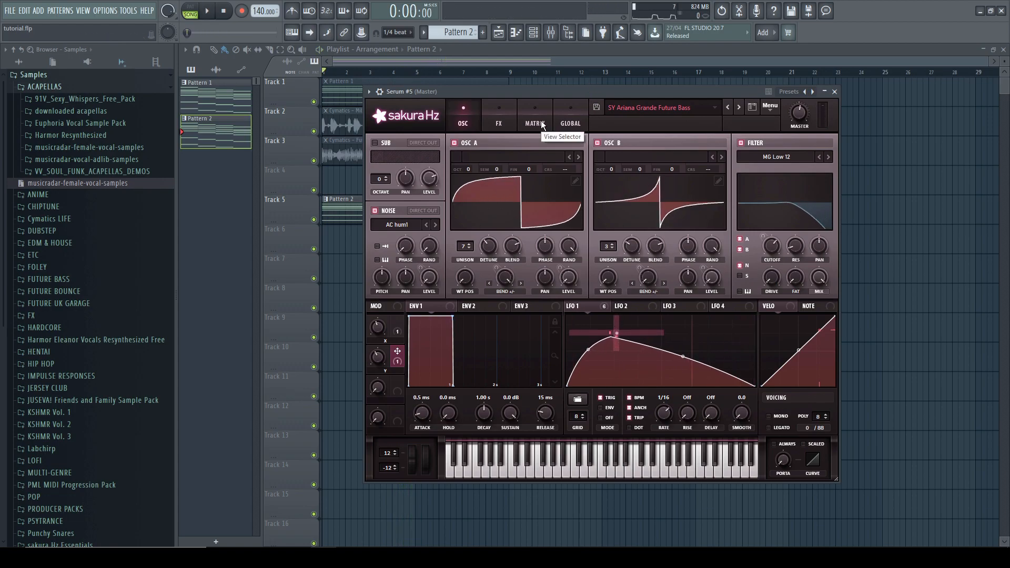
Step: In Serum's MATRIX, set the Macro 1 → LFO Bus 1 and Macro 2 → LFO Bus 2 amounts
left_click(534, 123)
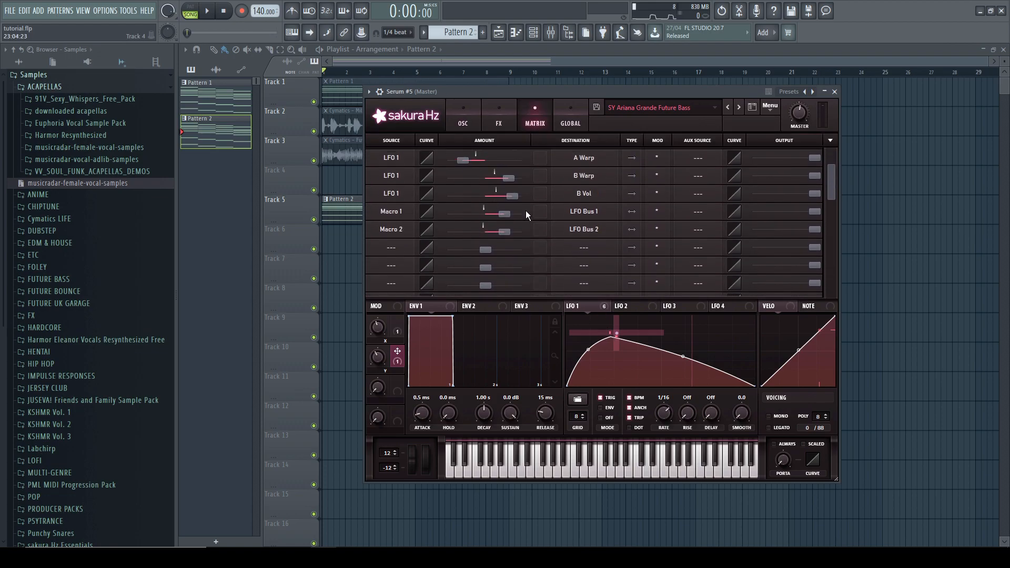
left_click_drag(495, 231, 506, 231)
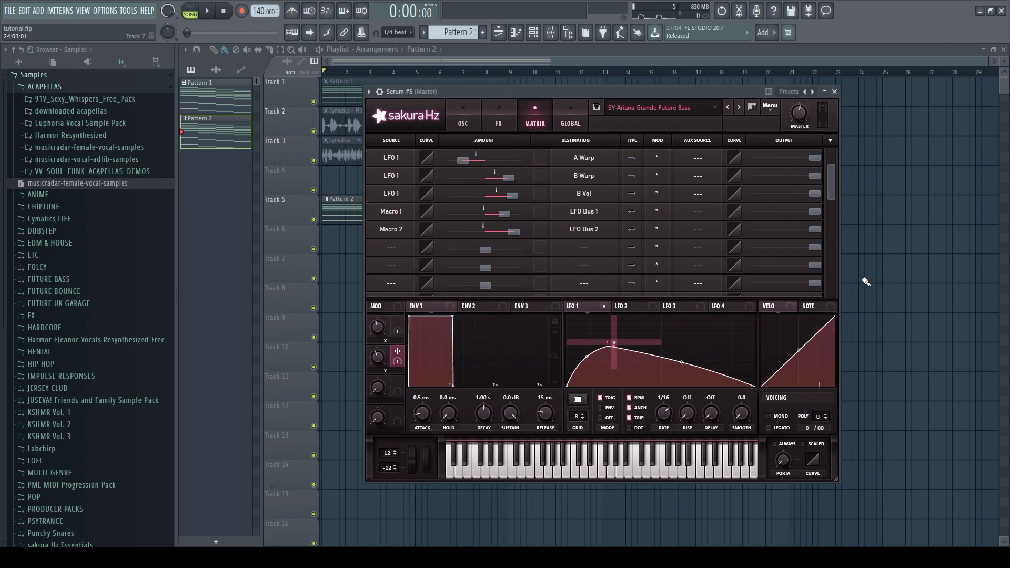
mouse_move(688, 514)
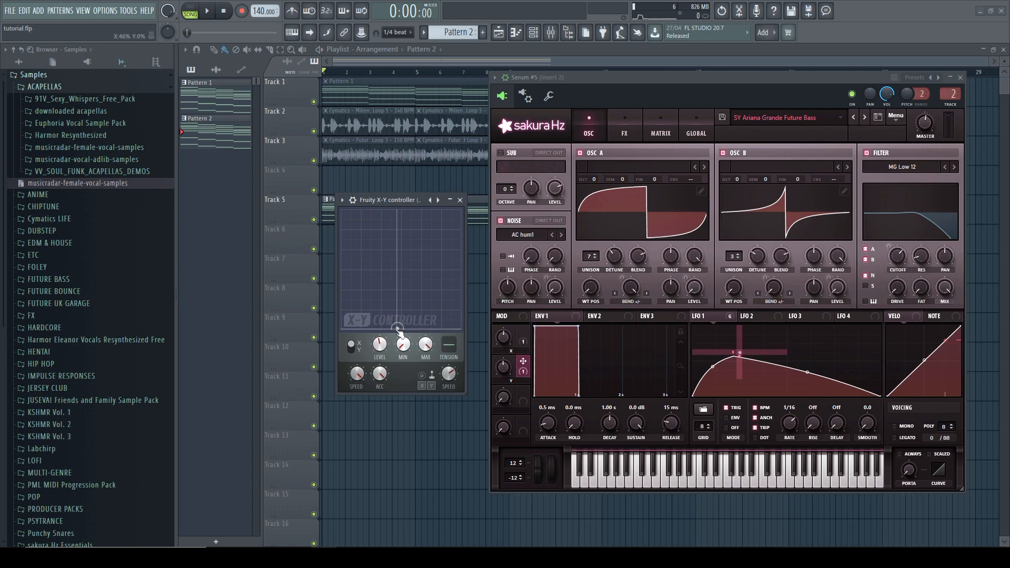
Step: Tweak Serum's Macro 1 to 46% and bring up Tools > Last tweaked linking options
left_click_drag(398, 328, 390, 278)
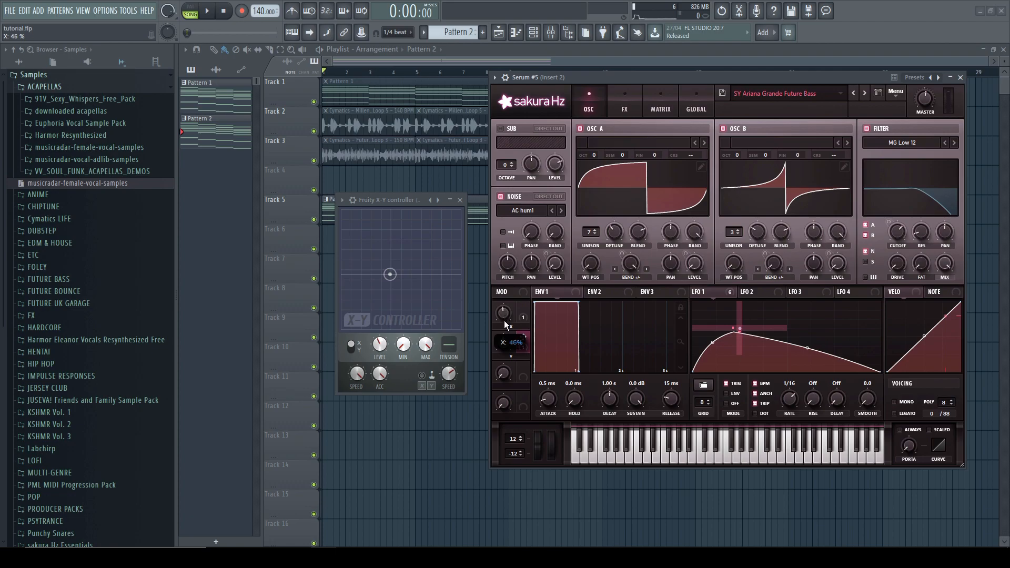
left_click(125, 11)
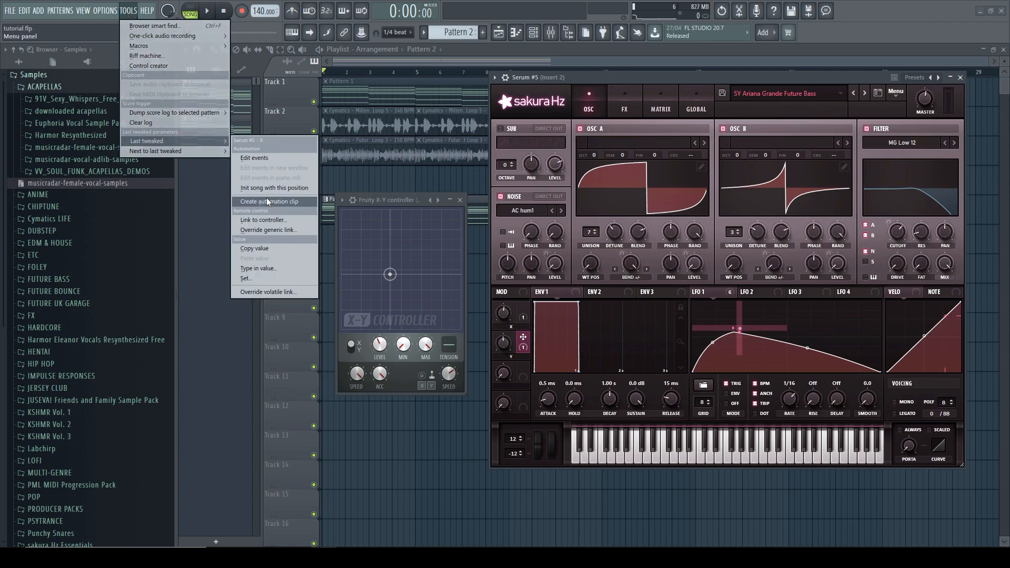
Step: Choose Link to controller to reach Macro 1's remote control settings with X-Y ctrl - X
left_click(263, 220)
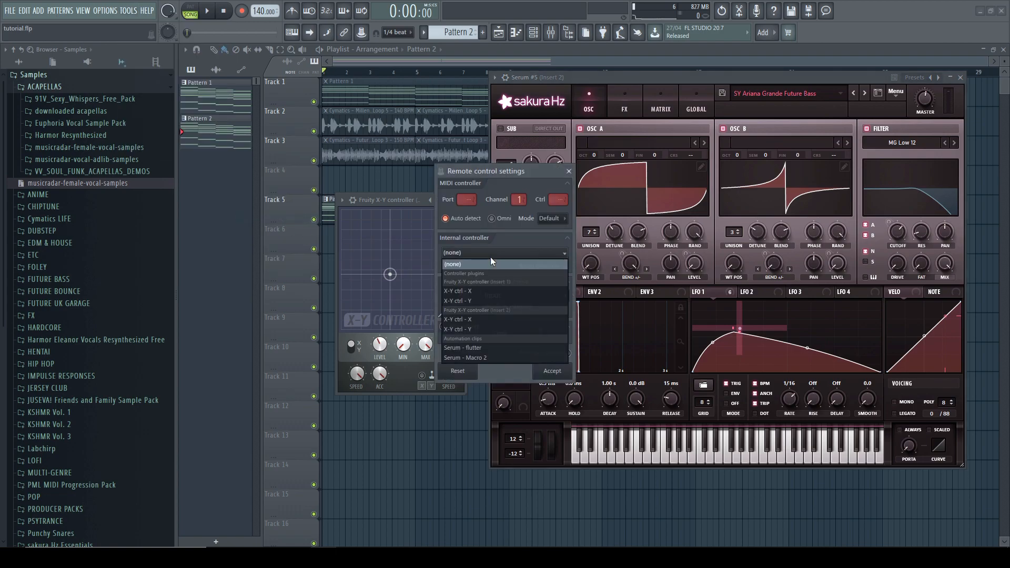
mouse_move(488, 320)
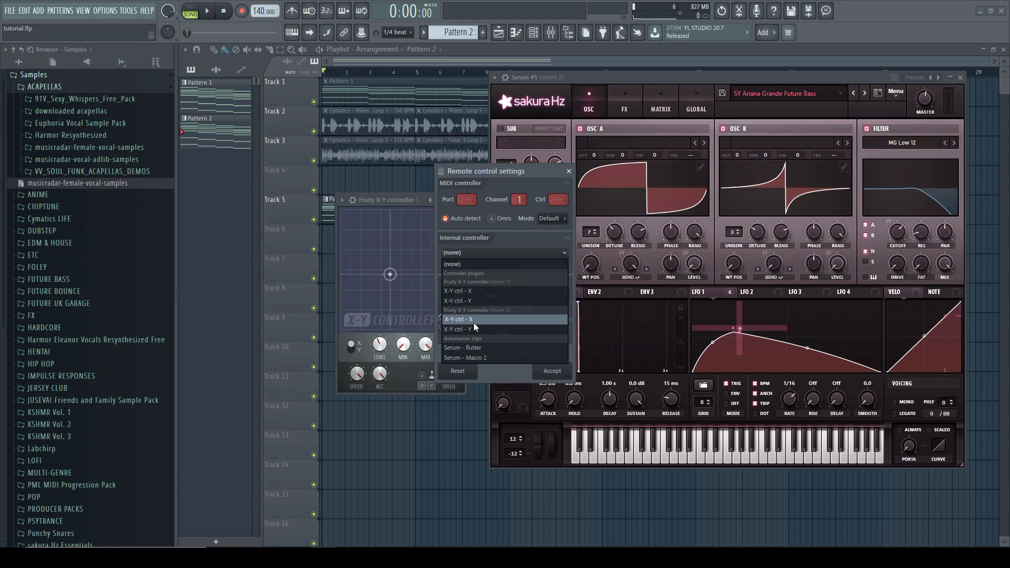
mouse_move(486, 309)
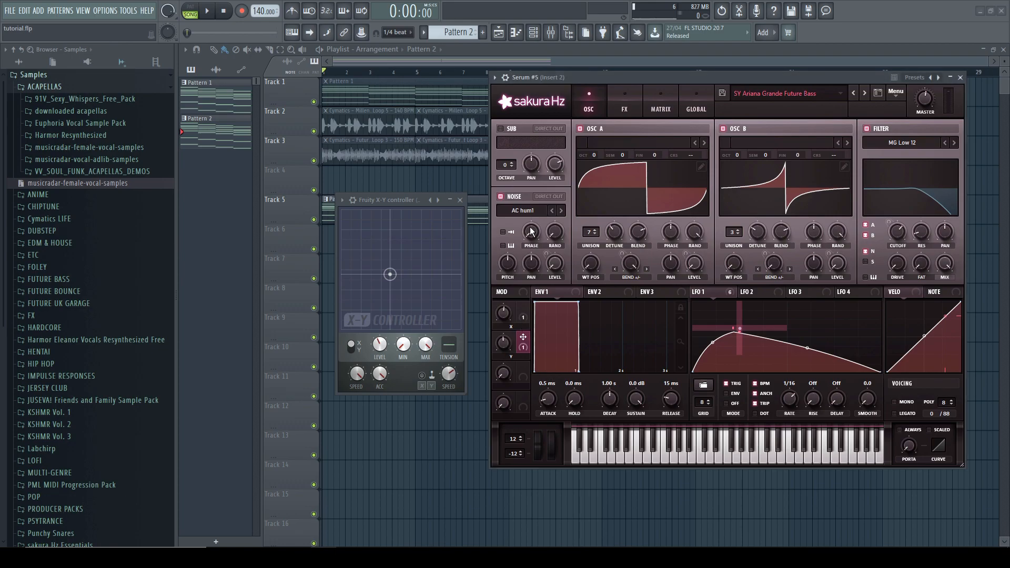
mouse_move(505, 345)
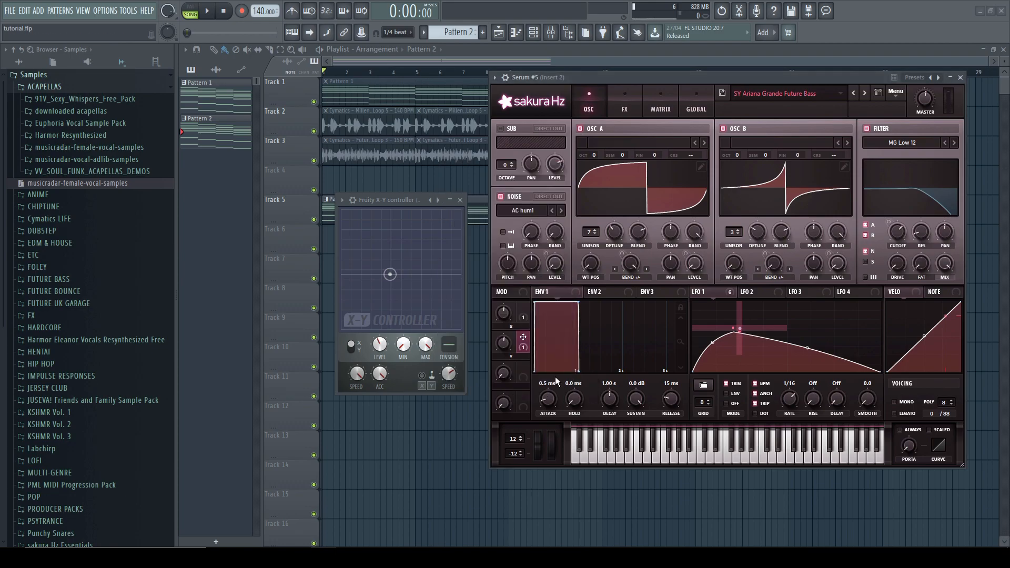
Step: Move the X-Y puck around during playback to watch Serum's LFO 1 peak follow, then recentre it
left_click_drag(389, 275, 417, 256)
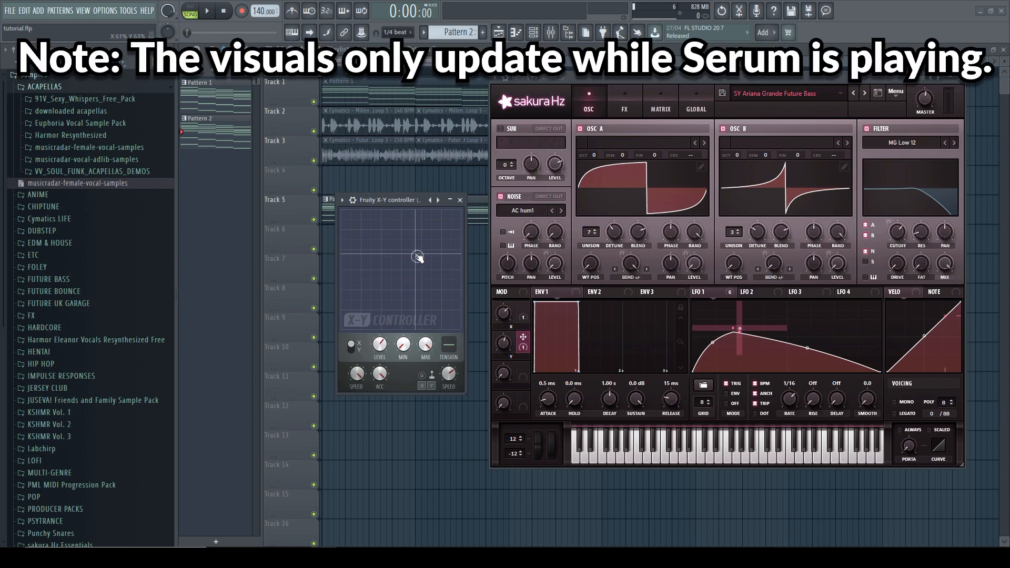
left_click_drag(418, 257, 393, 270)
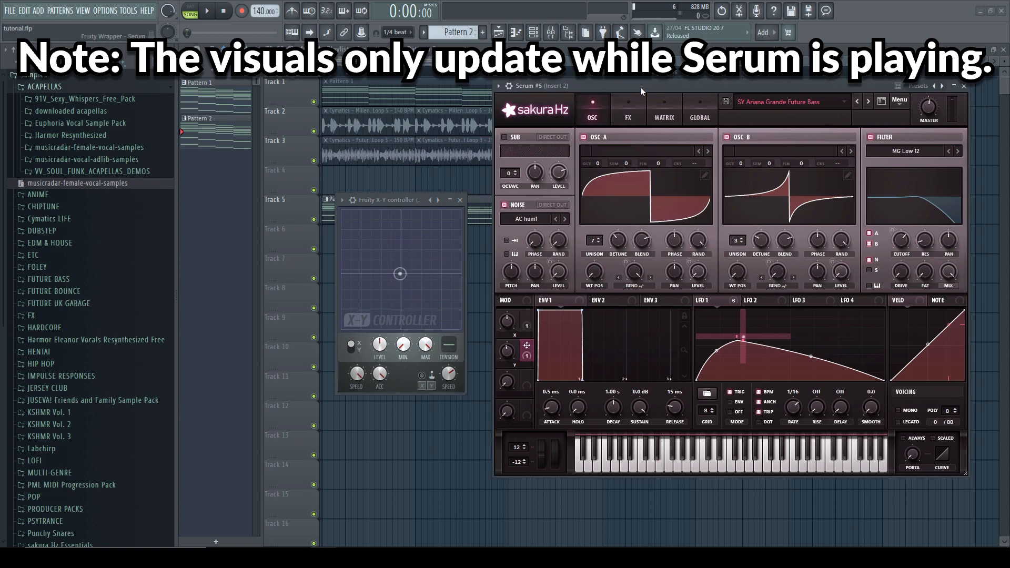
left_click(212, 11)
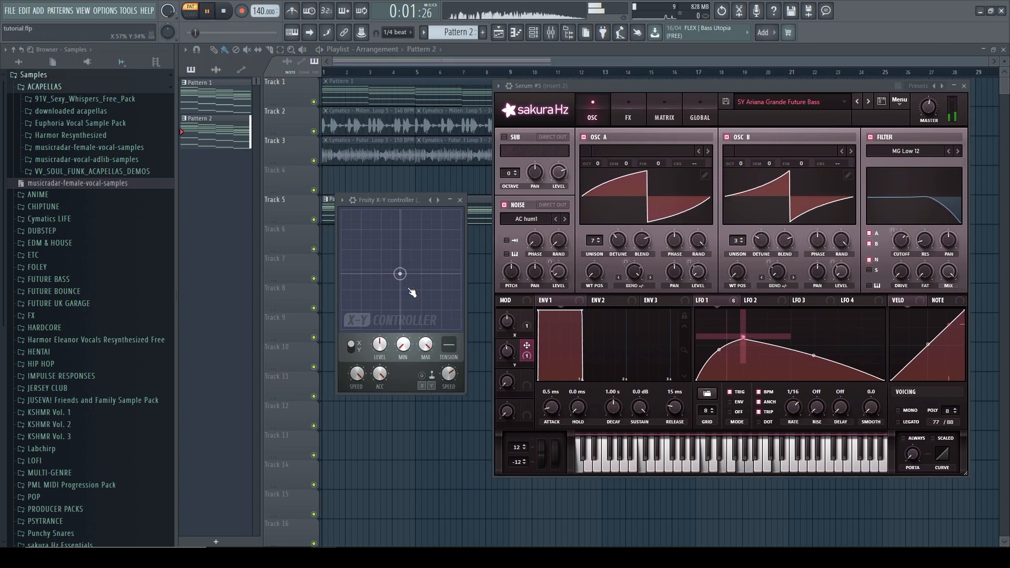
left_click_drag(400, 273, 437, 217)
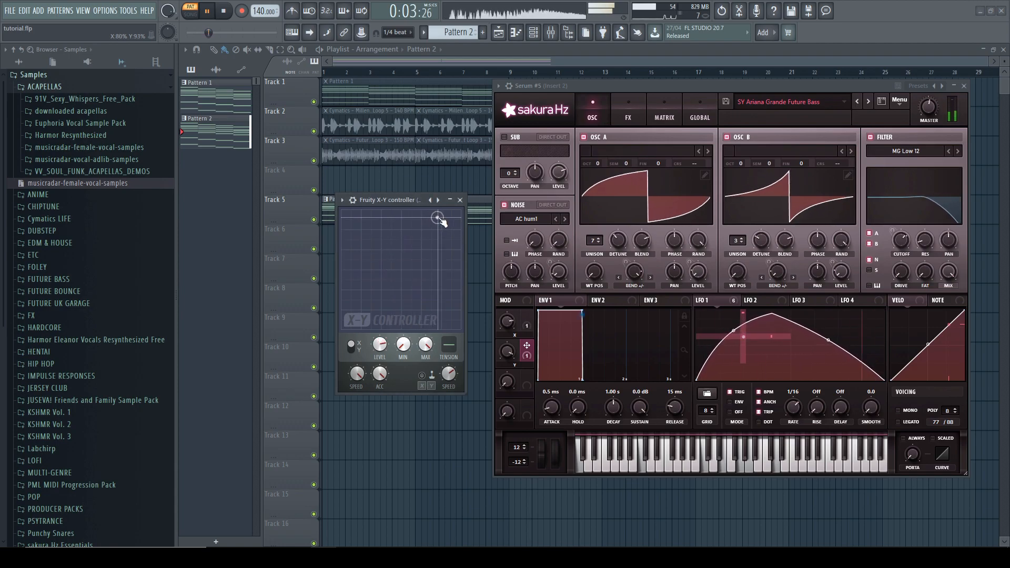
left_click_drag(437, 216, 370, 283)
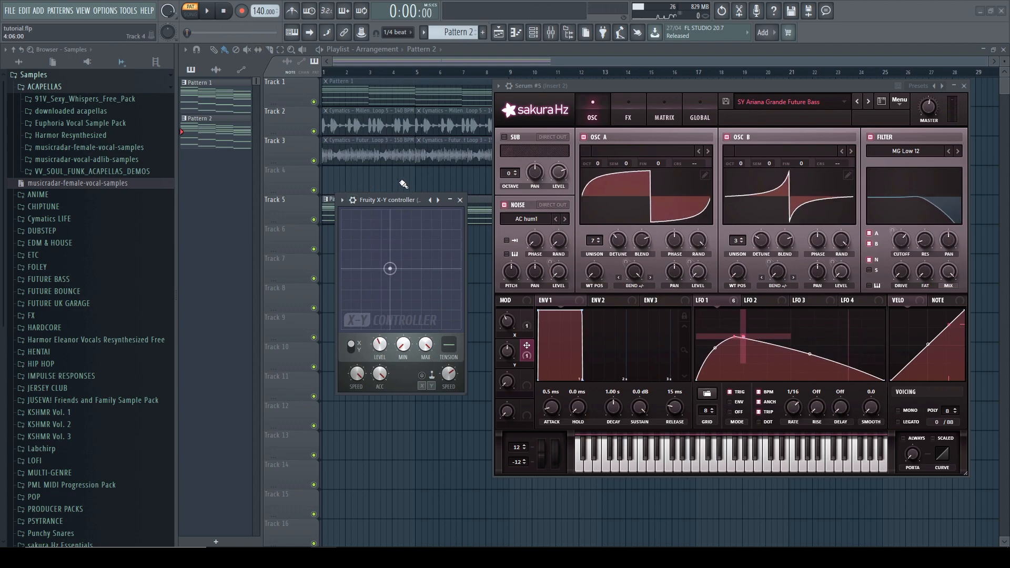
left_click_drag(390, 268, 402, 270)
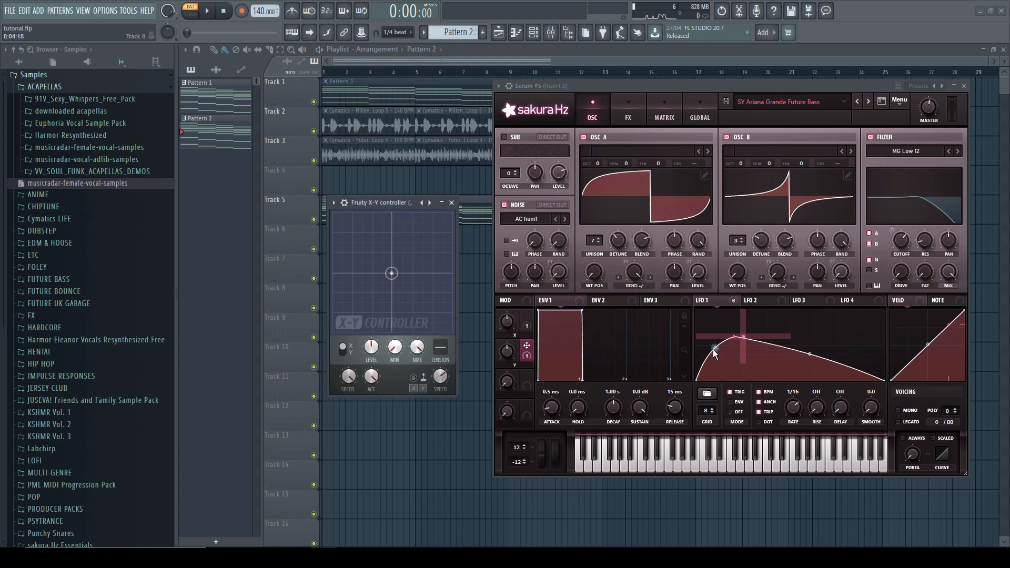
Step: Add a point at the start of the LFO 1 curve and pull it down to the bottom edge
left_click_drag(713, 353, 713, 330)
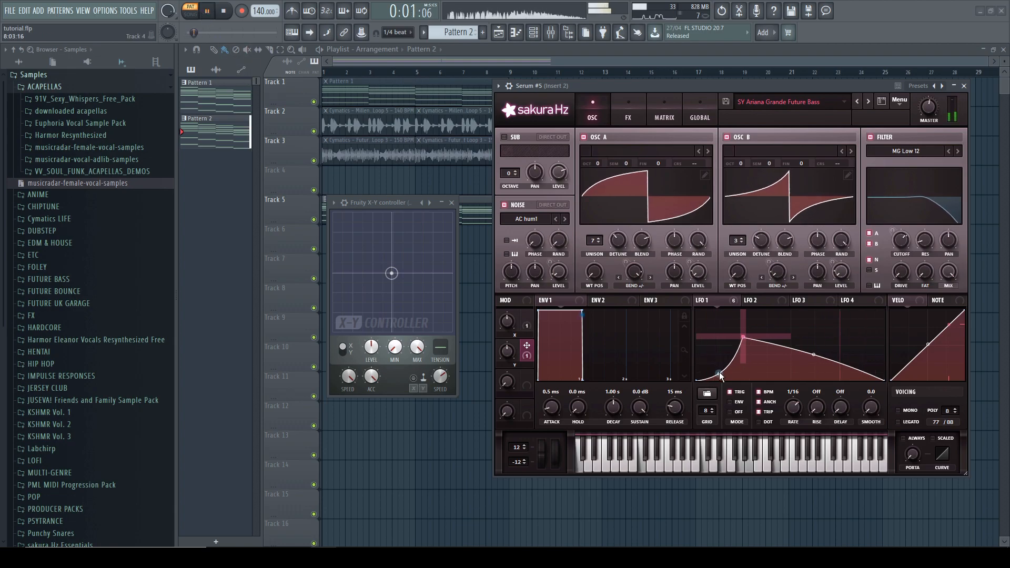
left_click_drag(391, 273, 359, 251)
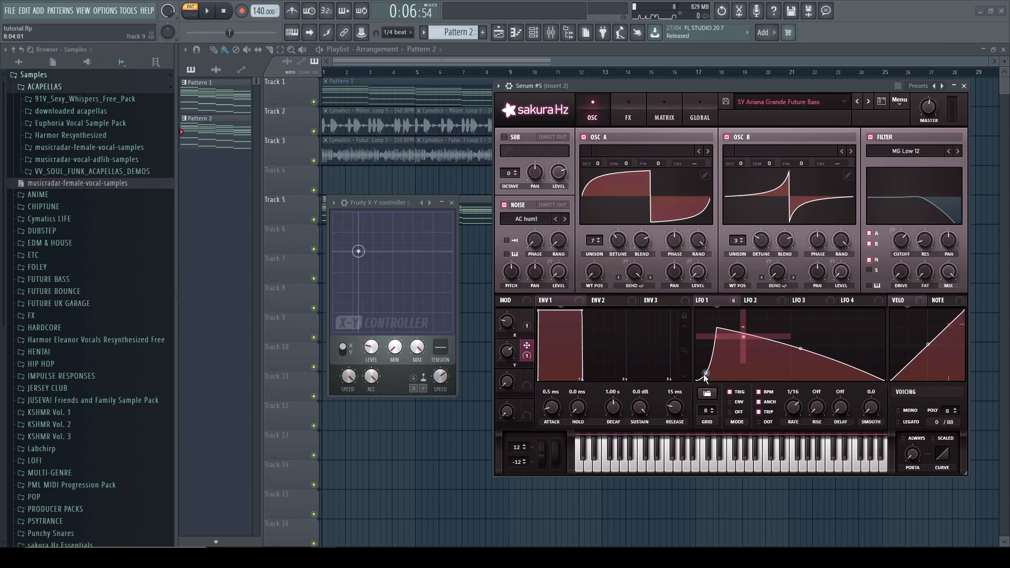
Step: Set the new LFO 1 point's curve to LFO Bus 3, driven by Macro 3
right_click(704, 374)
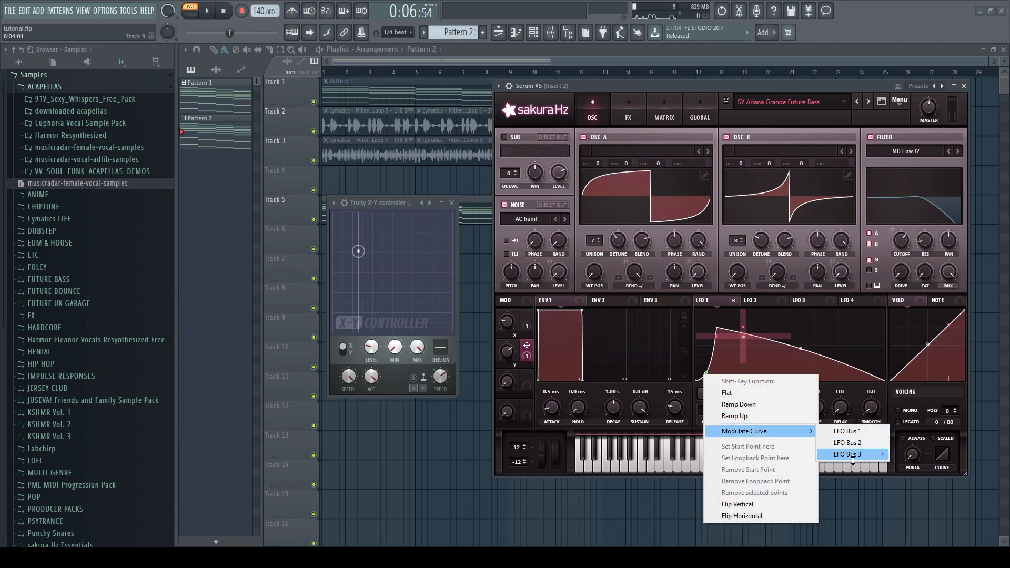
left_click(845, 454)
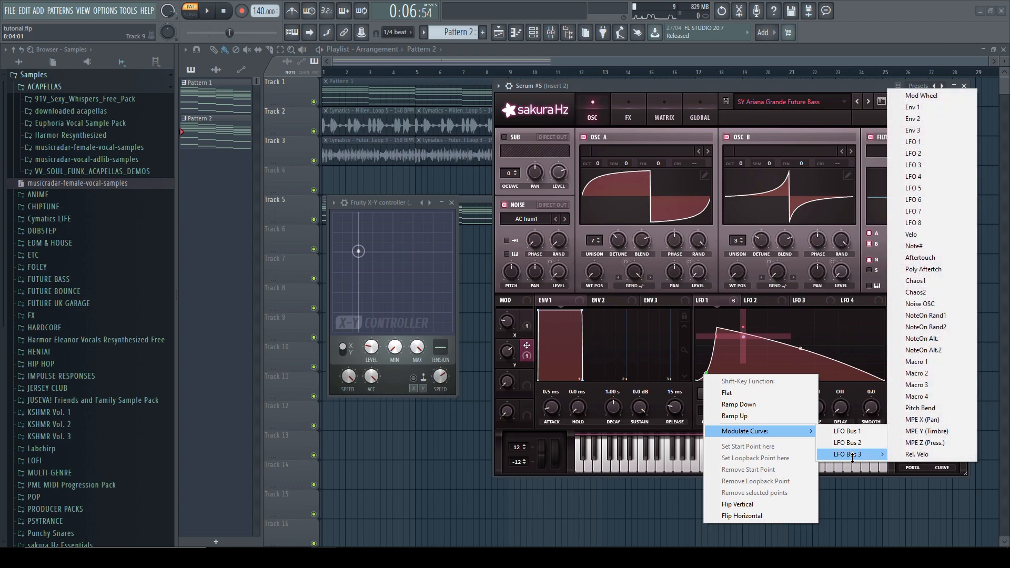
mouse_move(923, 385)
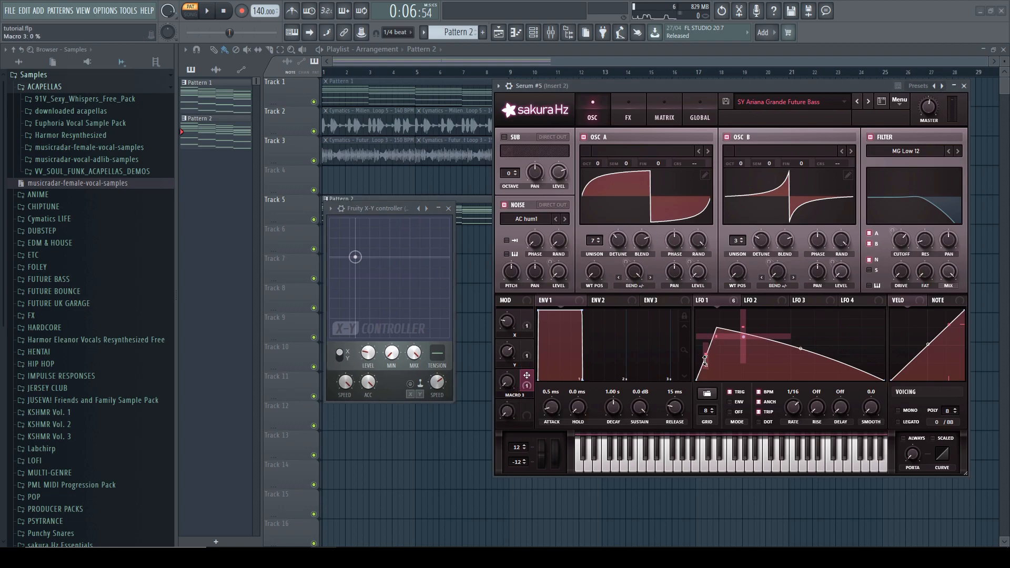
left_click(663, 108)
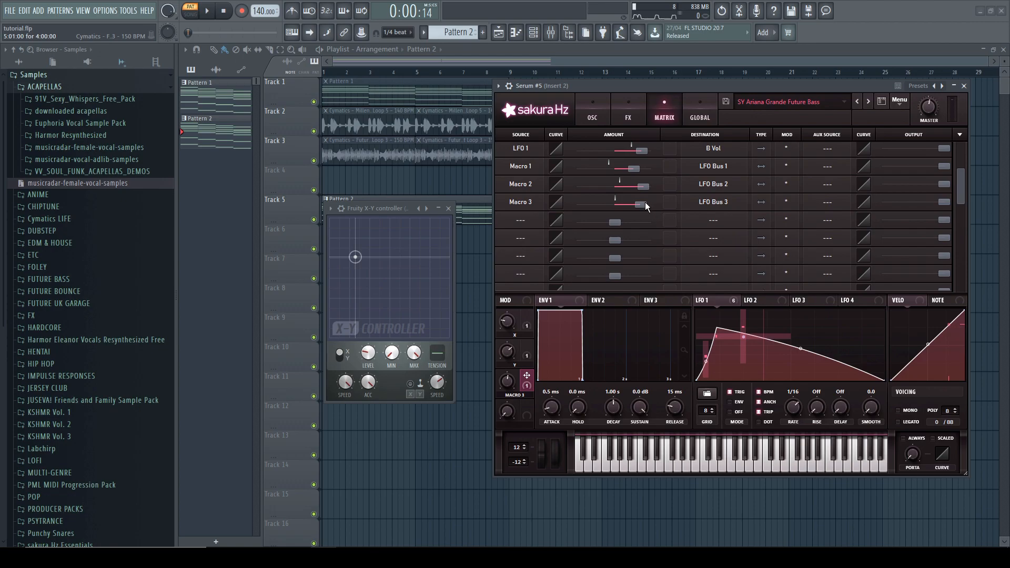
Step: Set Macro 3's LFO Bus 3 amount to about -74 in the Matrix and raise Macro 3 to bend the curve
left_click_drag(640, 205, 596, 205)
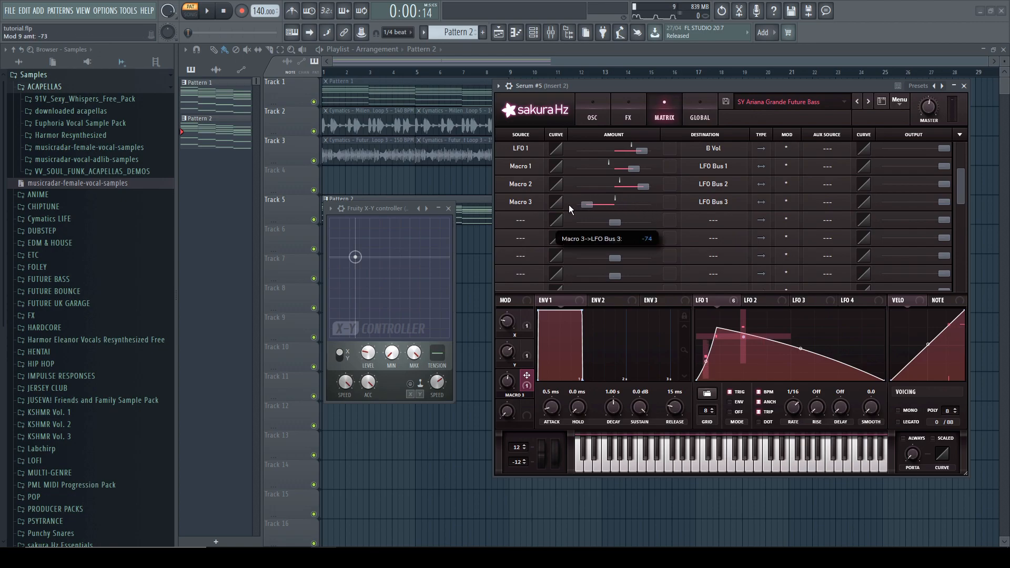
left_click_drag(598, 205, 594, 205)
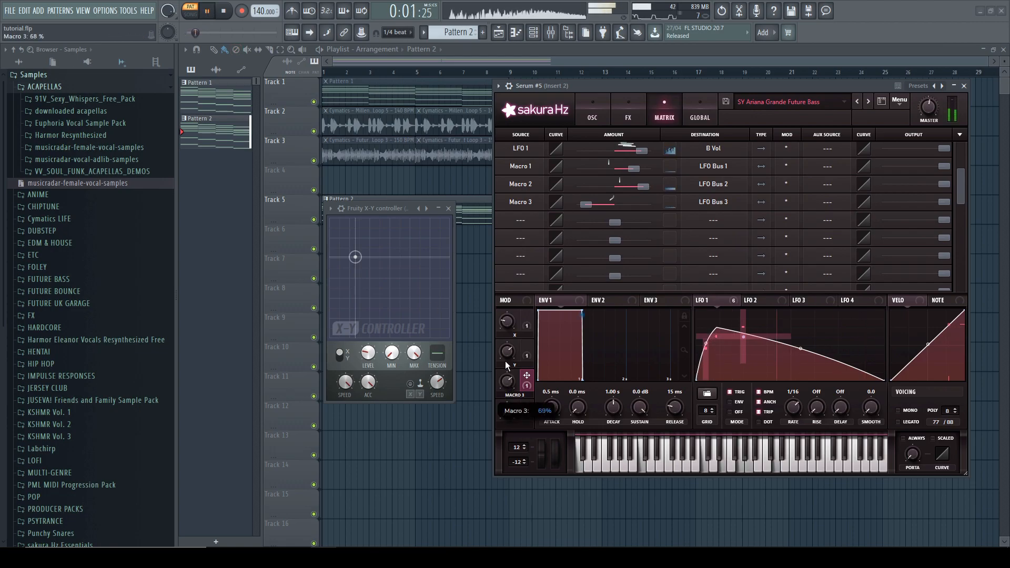
left_click_drag(507, 379, 506, 386)
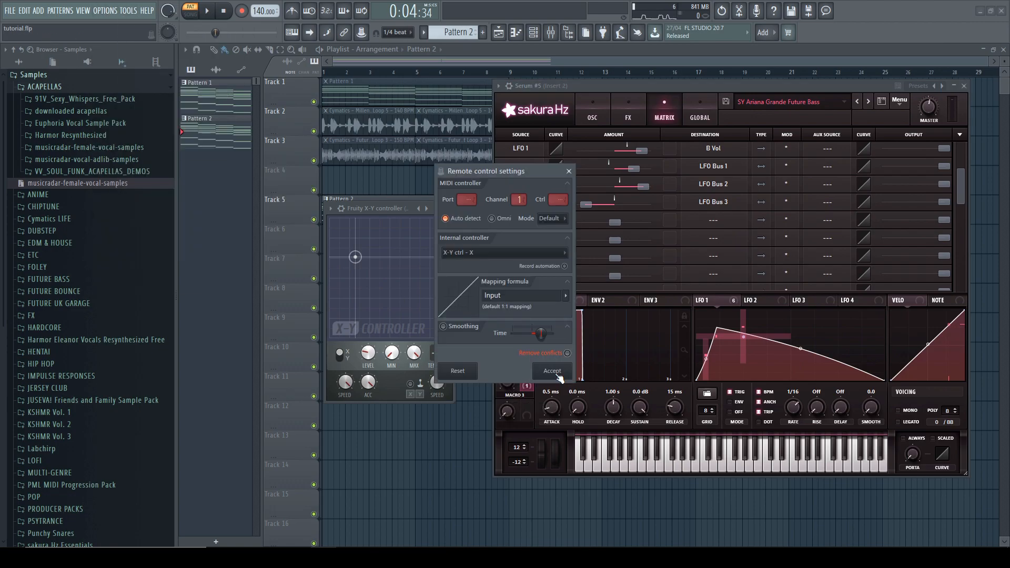
Step: Accept the remote control link binding Macro 3 to X-Y ctrl - X
left_click(551, 370)
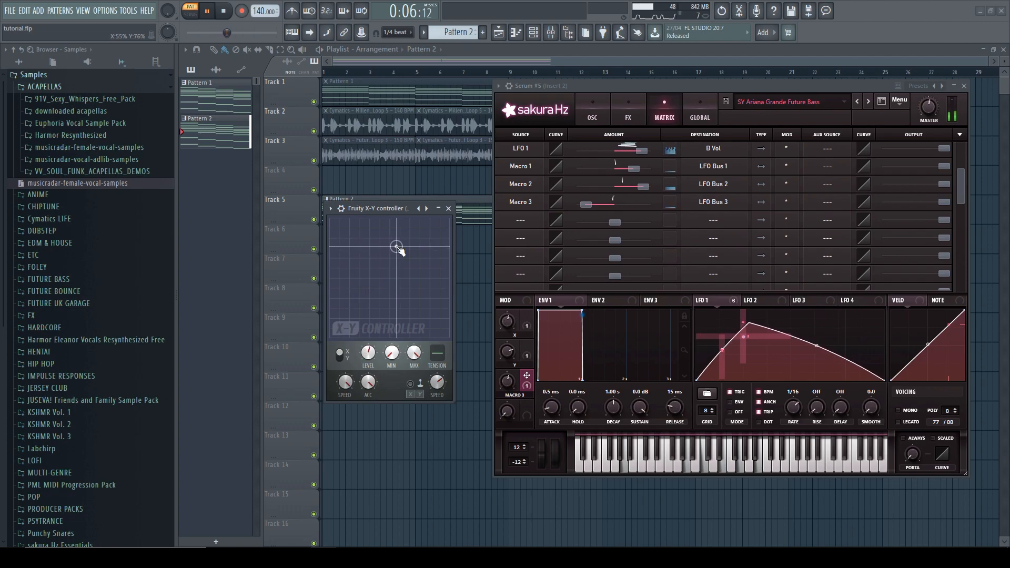
Step: Move the X-Y puck to confirm it bends the LFO 1 curve, then return it near centre
left_click_drag(396, 247, 385, 251)
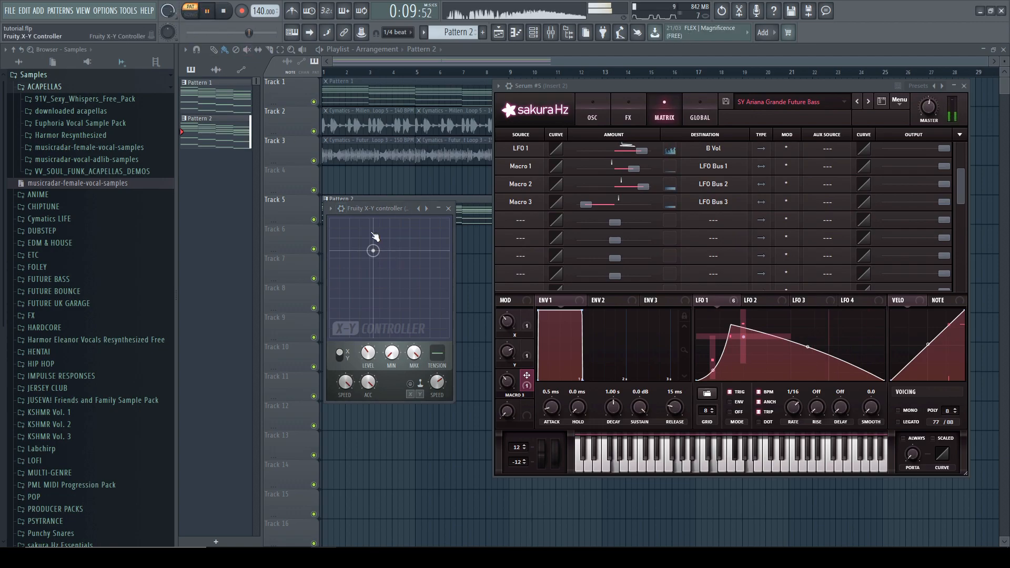
left_click_drag(372, 250, 349, 231)
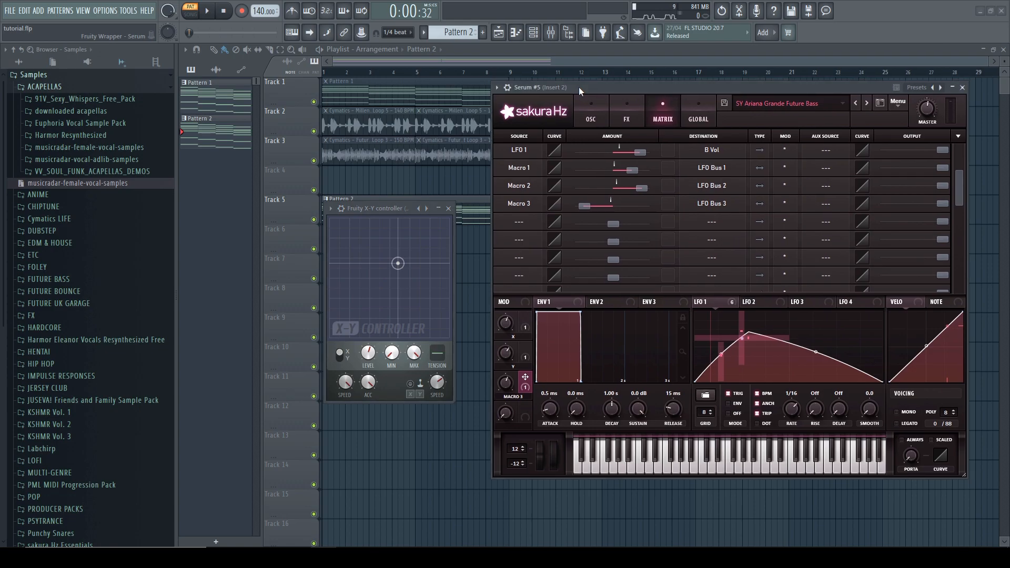
Step: Review the Matrix routes (LFO 1 to cutoff, warps, volume) and return to the OSC page
left_click(591, 110)
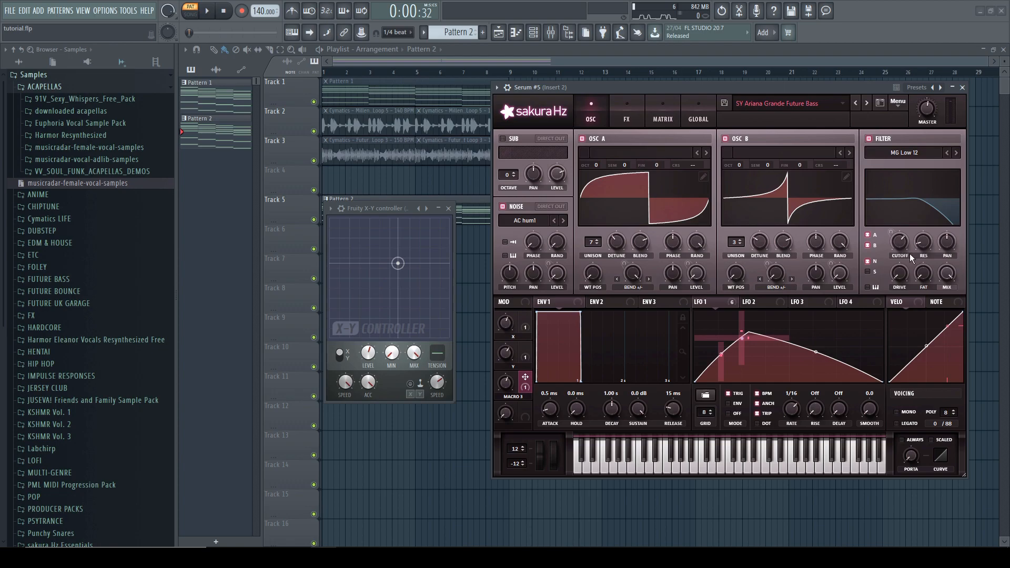
left_click(662, 110)
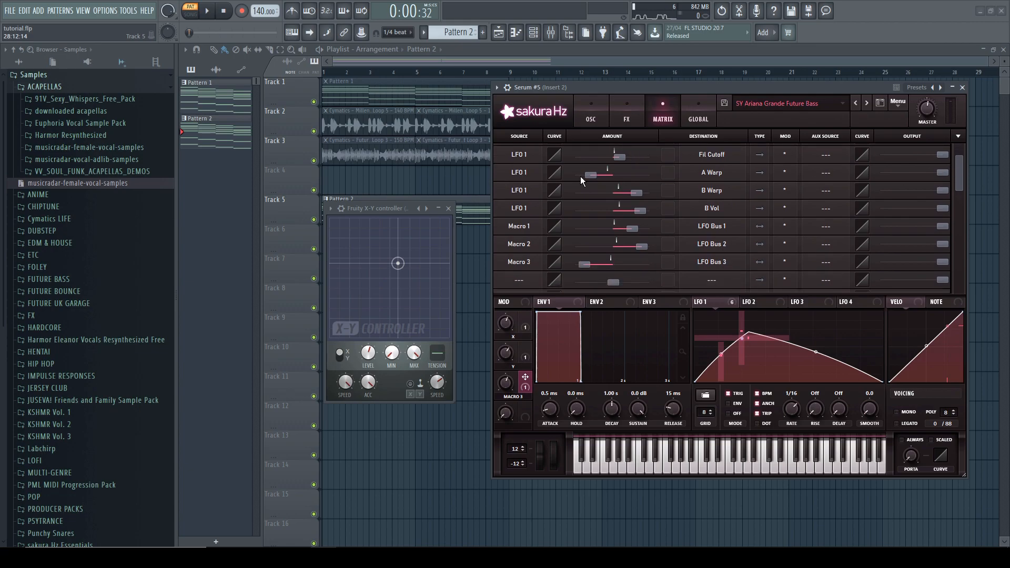
left_click(591, 110)
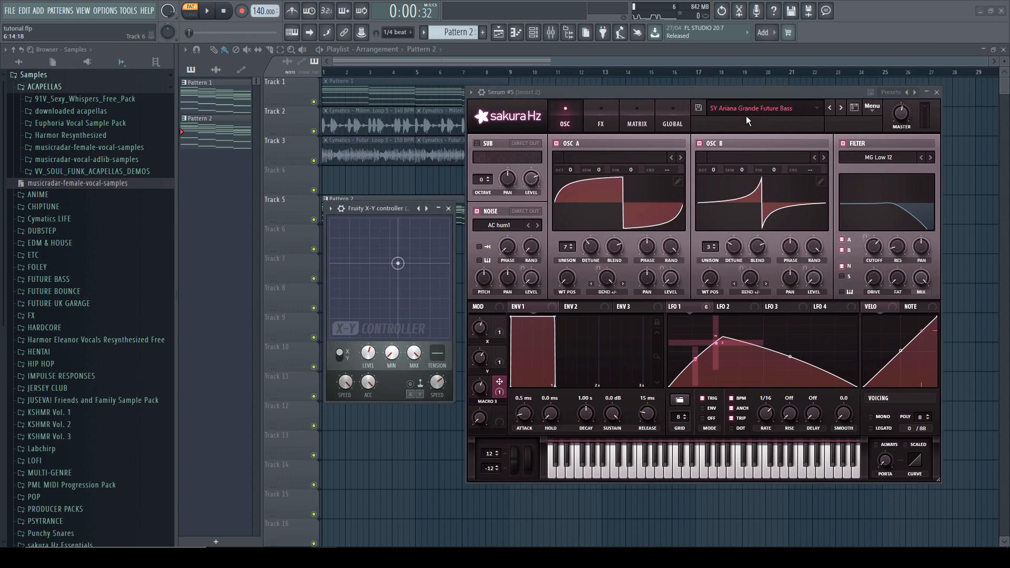
mouse_move(806, 372)
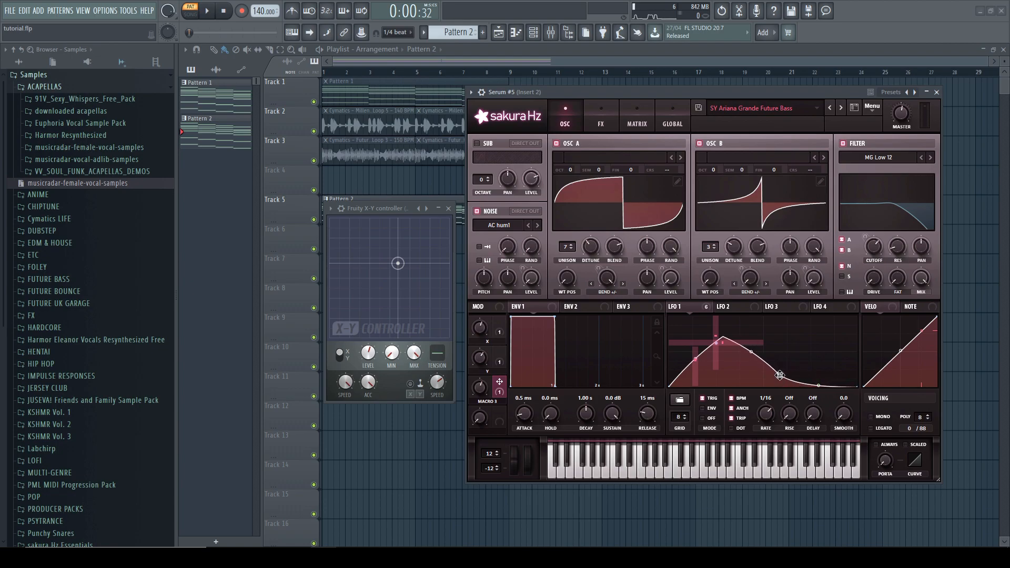
Step: Set the new late LFO 1 point to Modulate X by LFO Bus 3 and show the Matrix
right_click(793, 370)
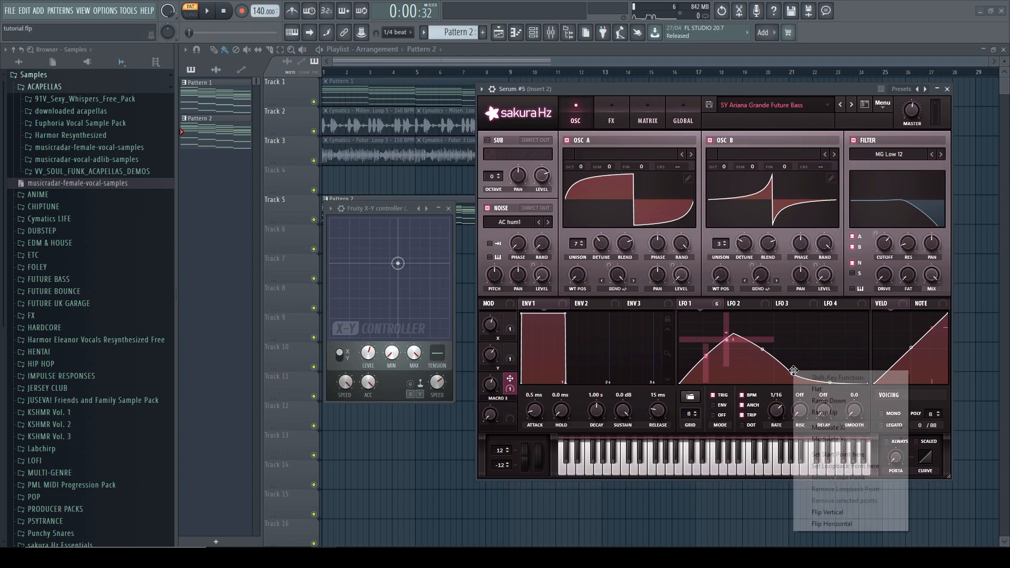
mouse_move(828, 427)
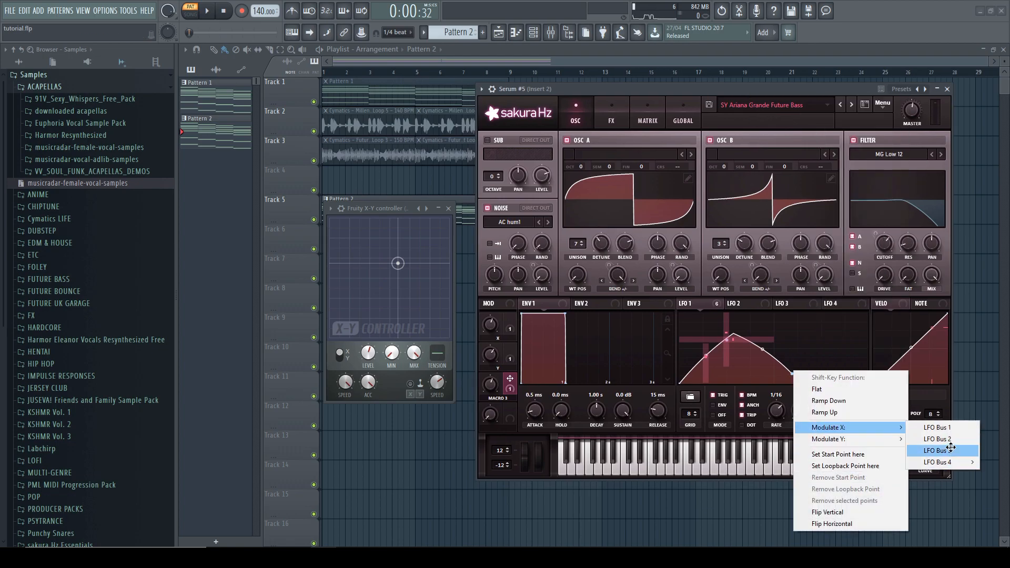
mouse_move(950, 450)
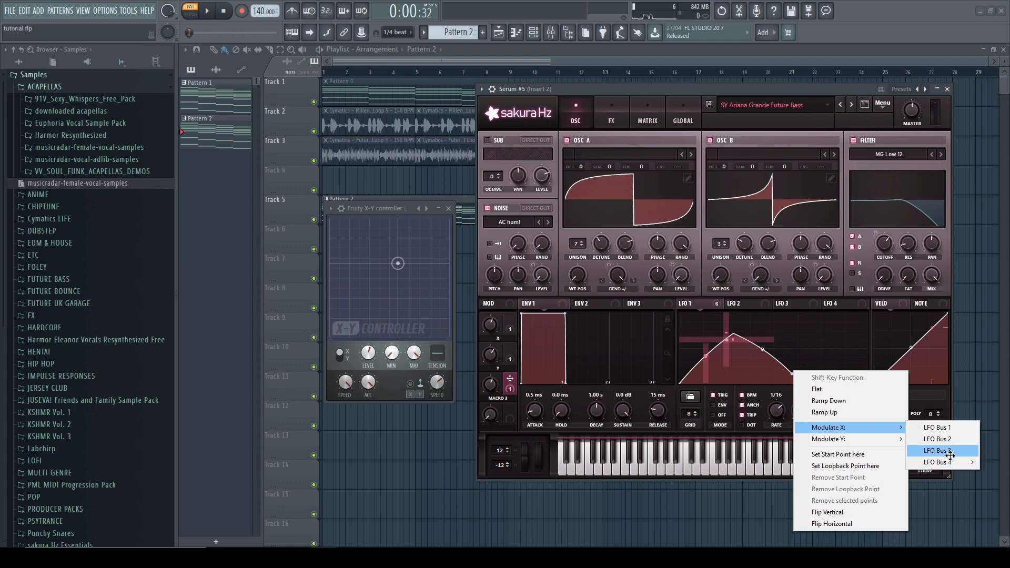
left_click(934, 450)
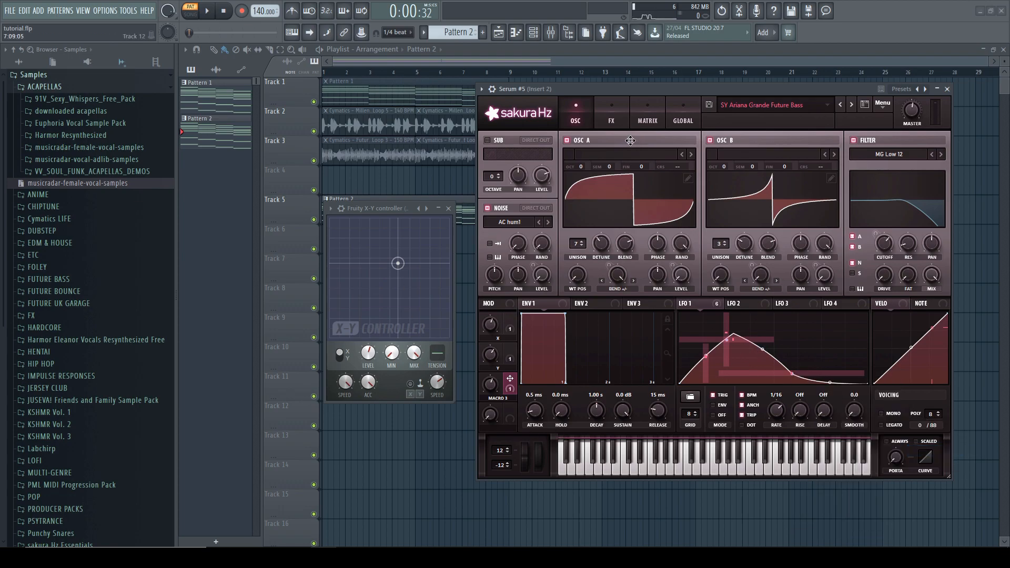
left_click(647, 111)
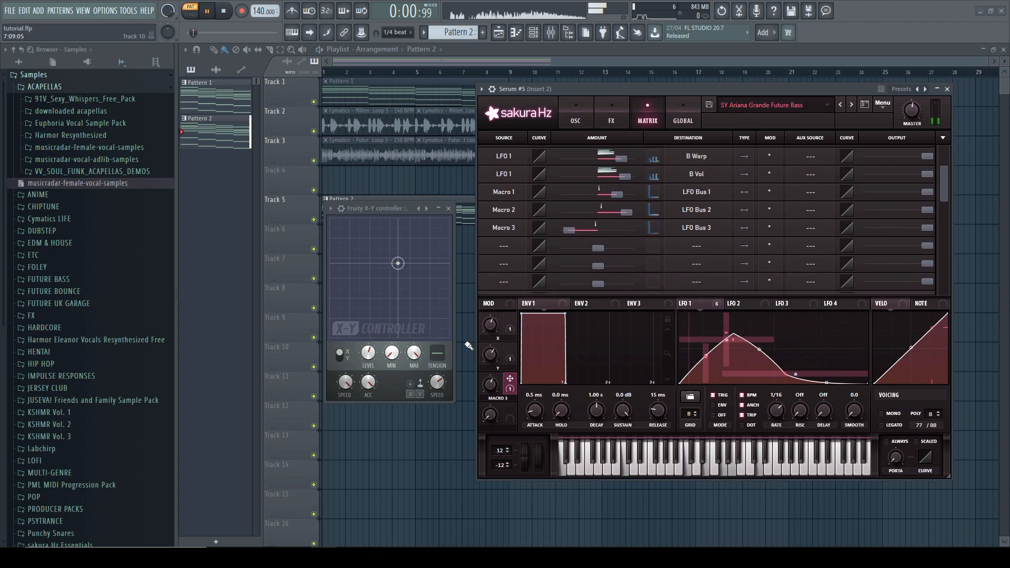
Step: Sweep the X-Y puck to watch the late LFO 1 point slide, then return Serum to the OSC page
left_click_drag(397, 262, 368, 243)
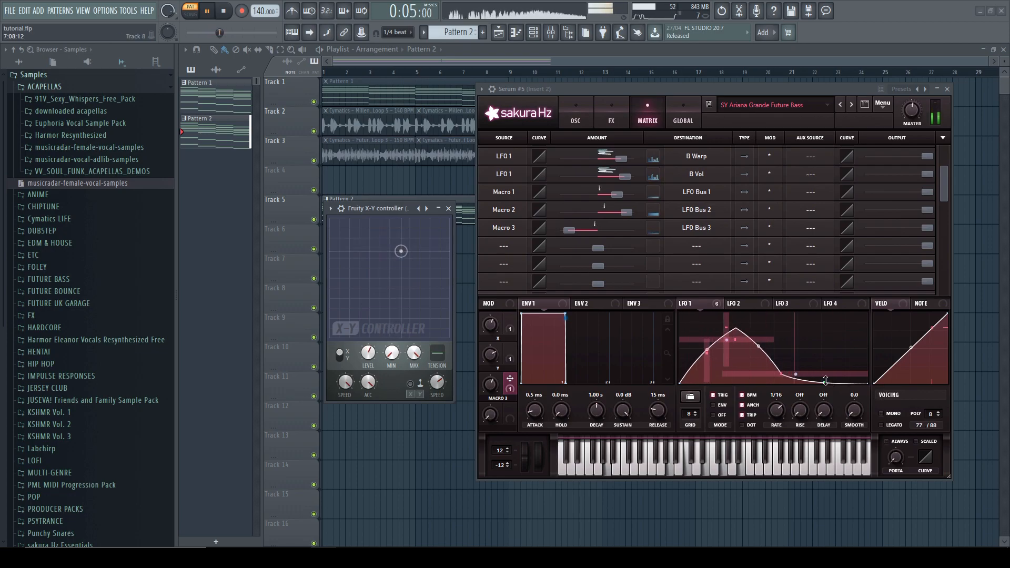
left_click_drag(400, 251, 357, 246)
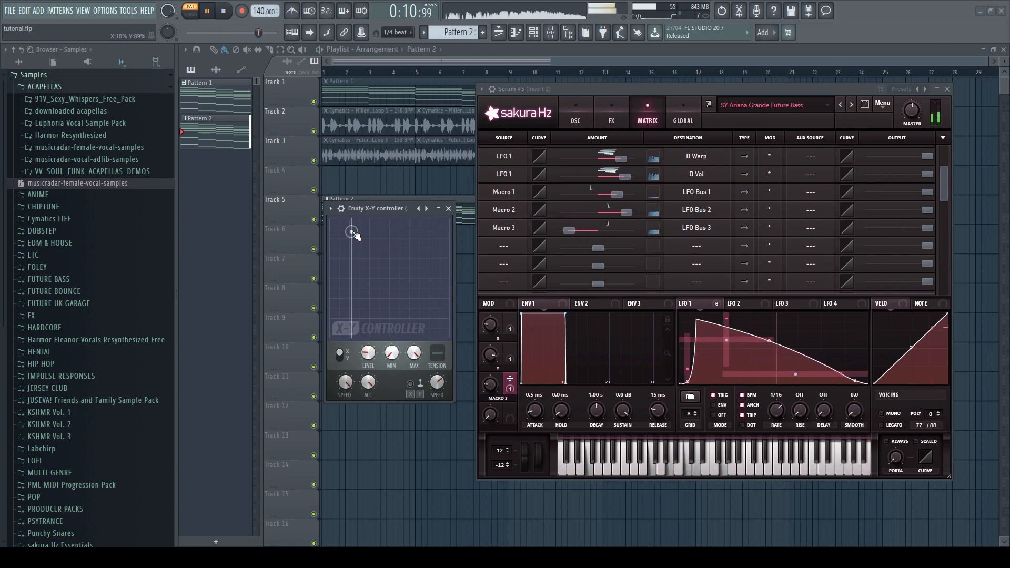
left_click_drag(352, 231, 396, 250)
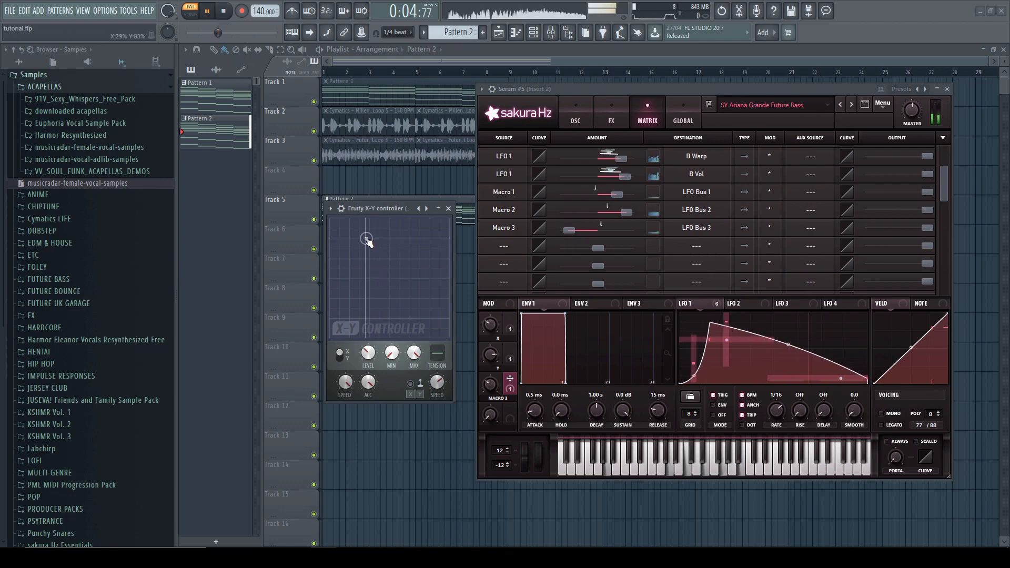
left_click_drag(366, 240, 412, 263)
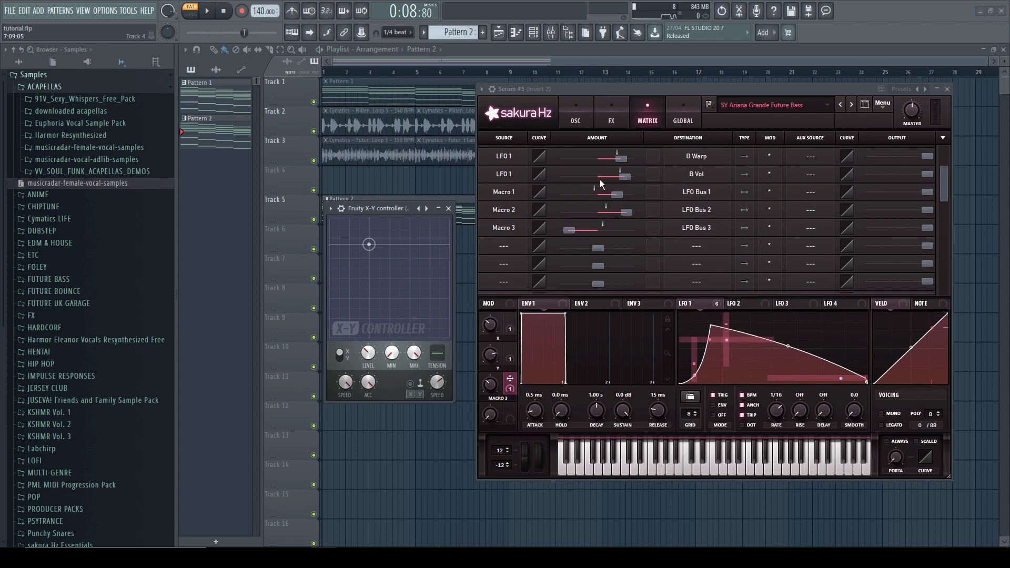
left_click(568, 115)
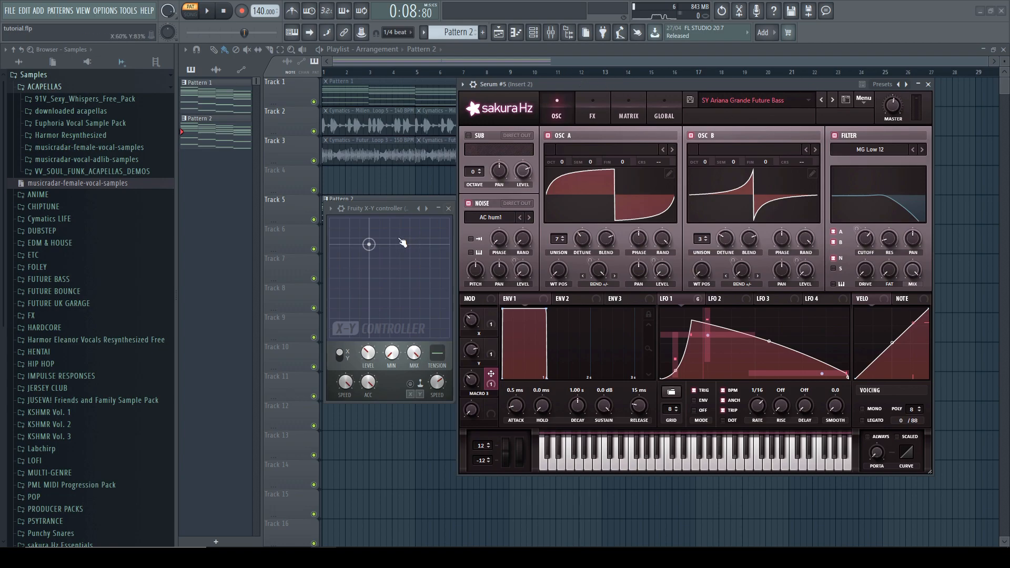
left_click_drag(368, 243, 391, 266)
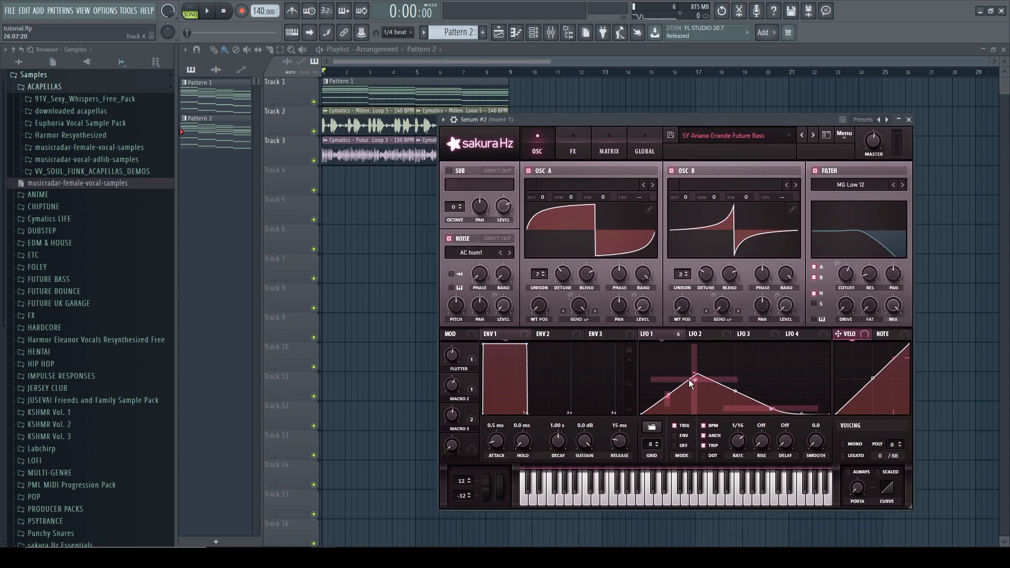
mouse_move(698, 406)
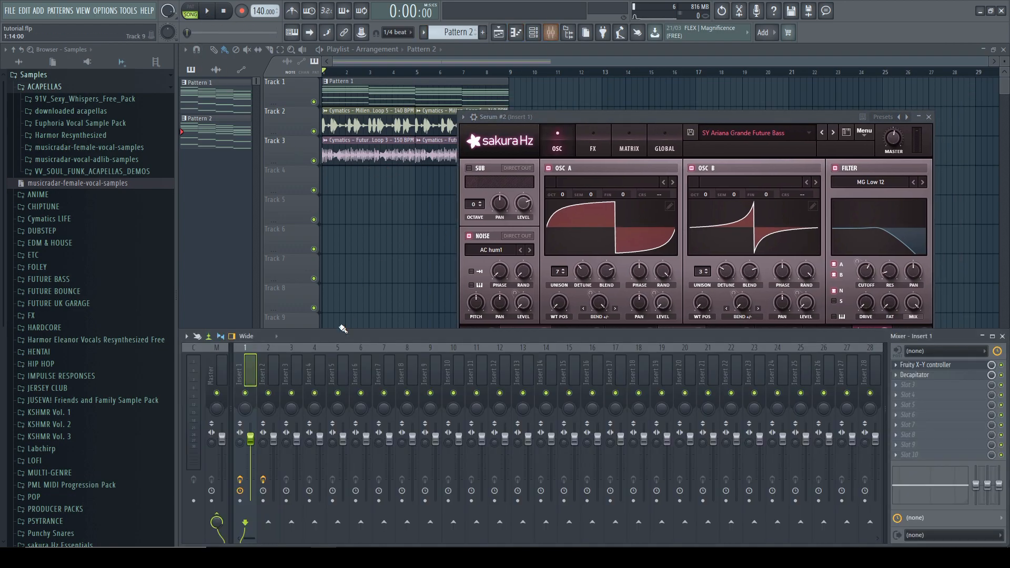
Step: Play the arrangement in Song mode while sweeping the X-Y point to audition the sound
left_click(925, 364)
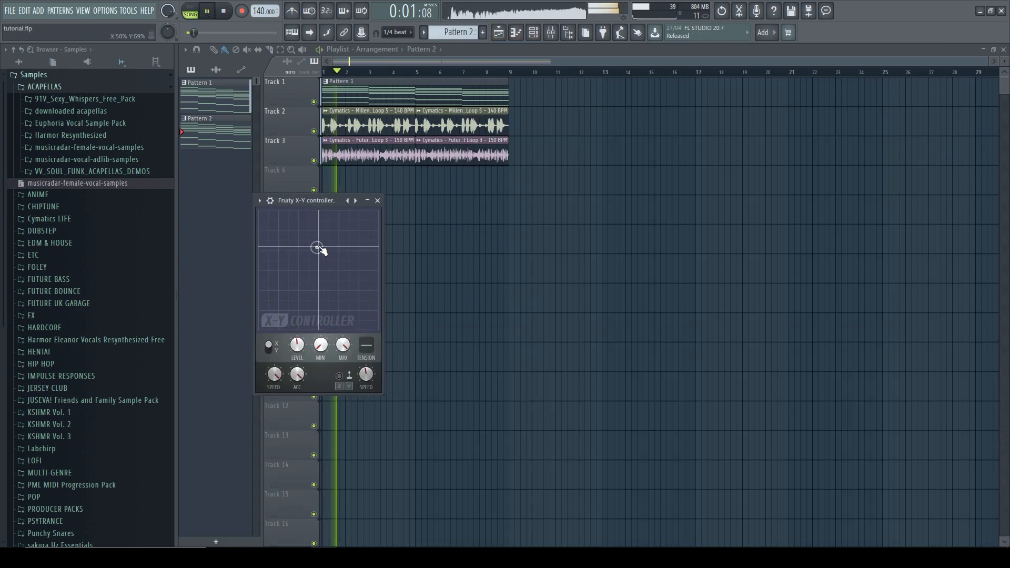
left_click_drag(318, 248, 287, 241)
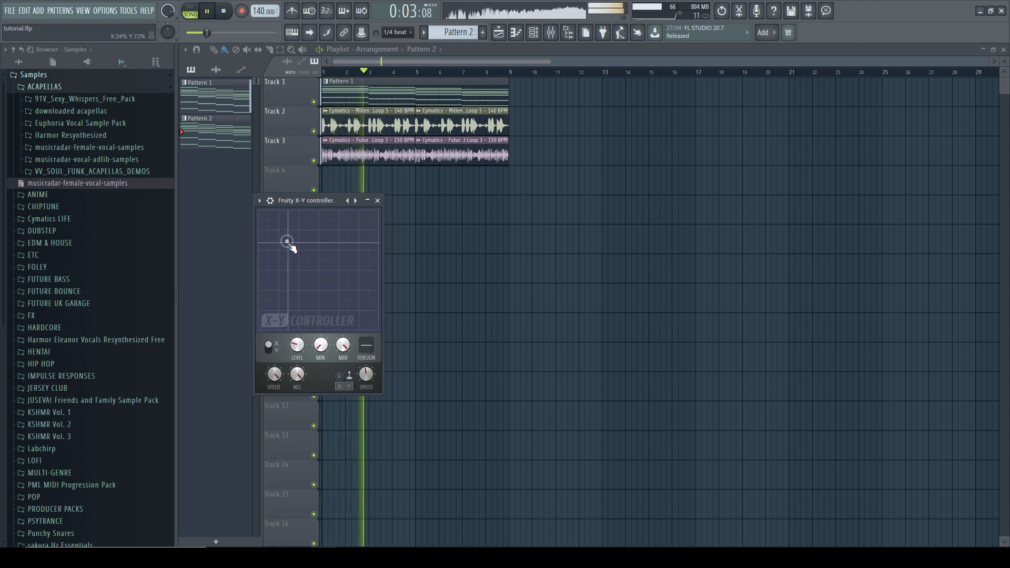
left_click_drag(286, 241, 351, 239)
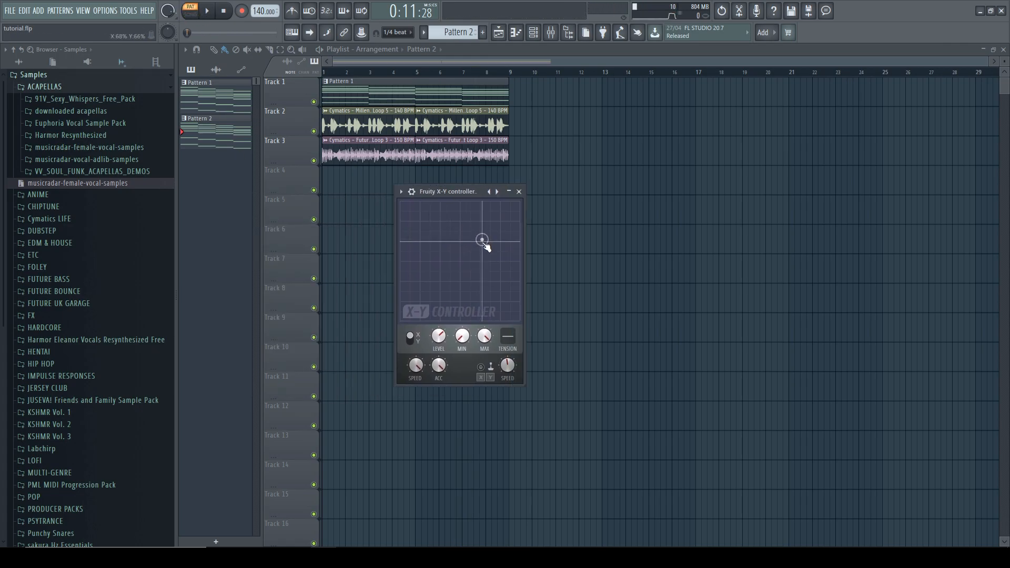
Step: During Pattern 1 playback, sweep the X-Y point through corners and edges and back to centre
left_click_drag(481, 240, 470, 230)
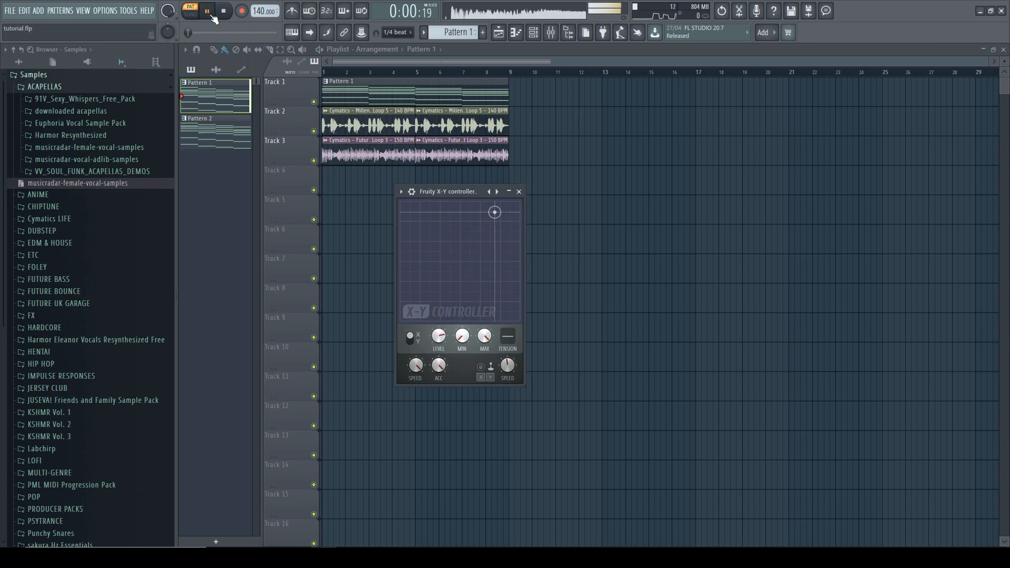
left_click_drag(495, 211, 486, 208)
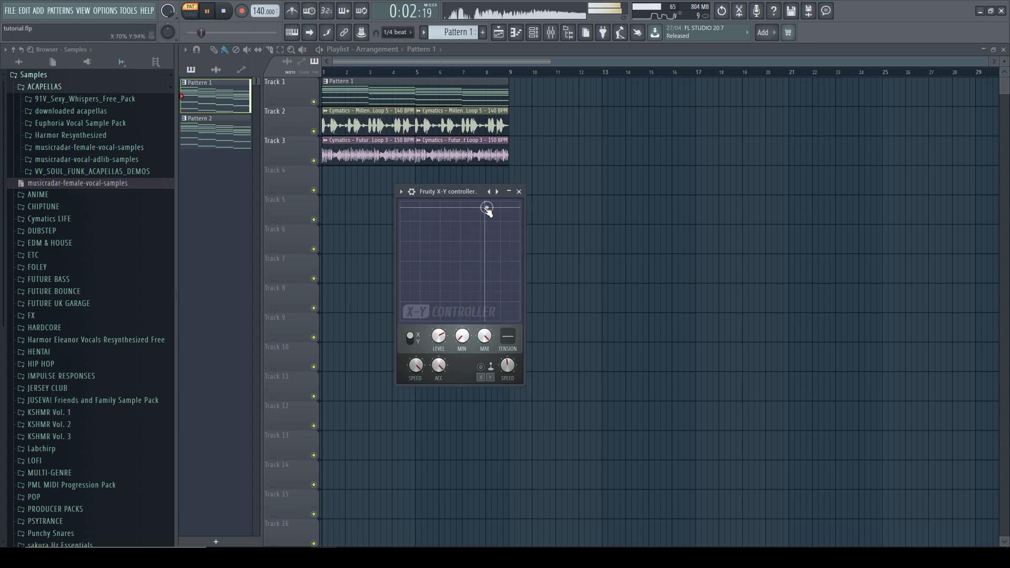
left_click_drag(486, 208, 408, 210)
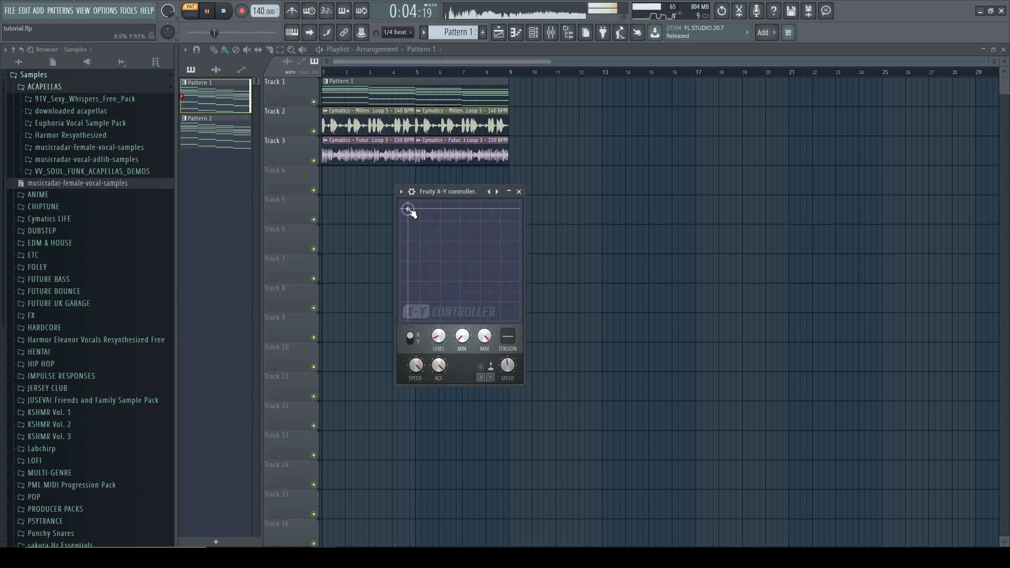
left_click_drag(409, 210, 414, 240)
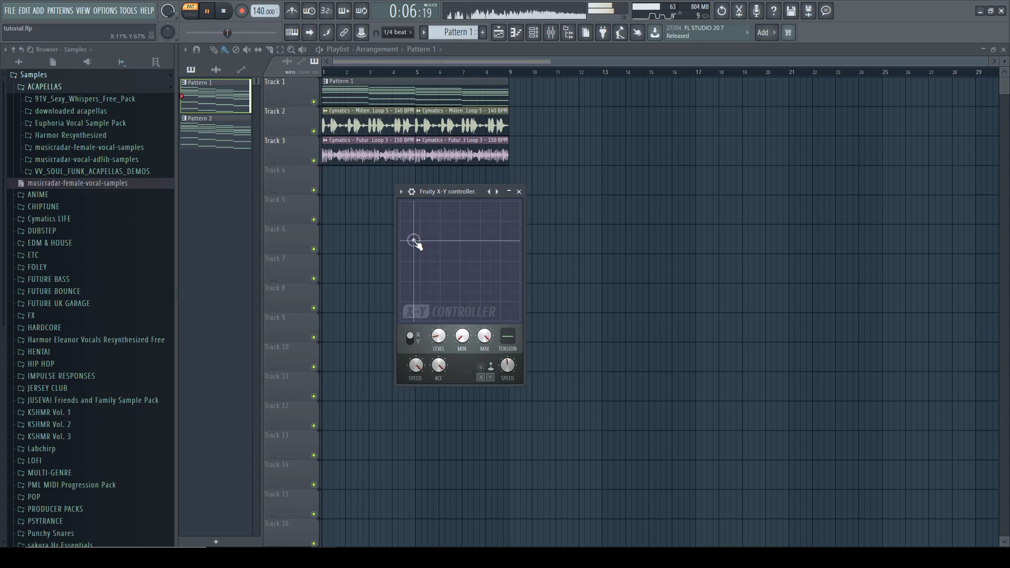
left_click_drag(412, 240, 440, 278)
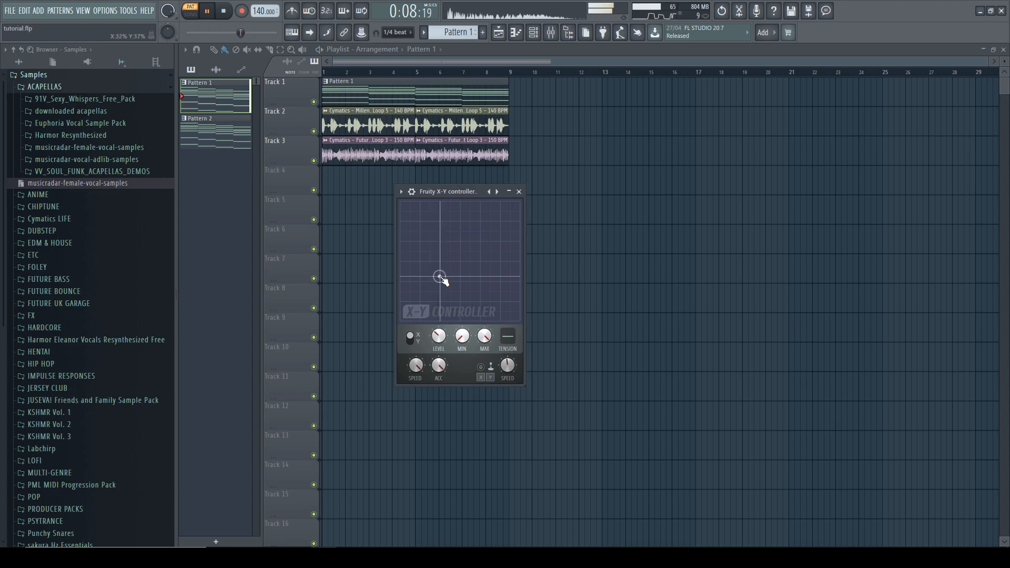
left_click_drag(439, 277, 472, 273)
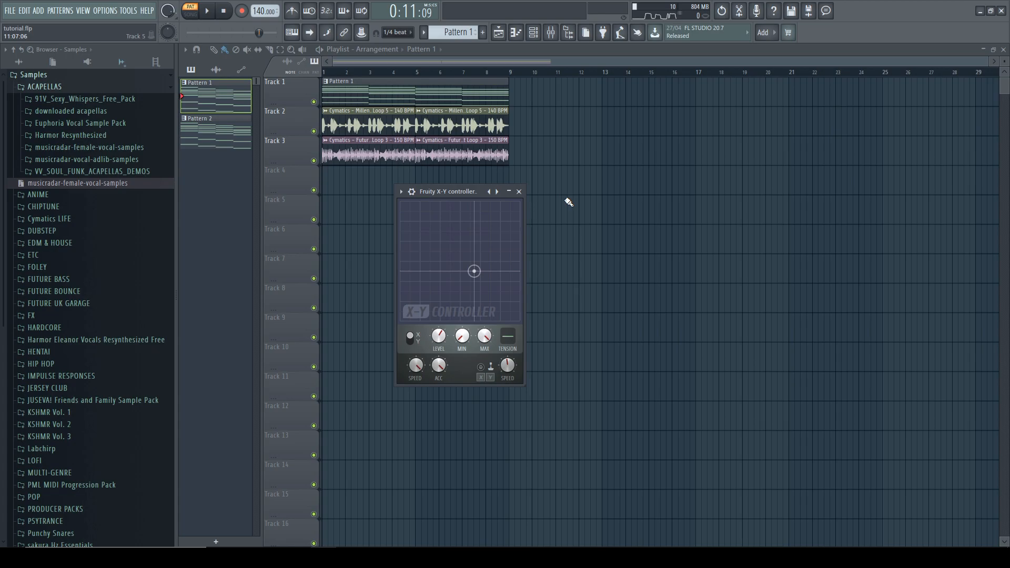
mouse_move(572, 200)
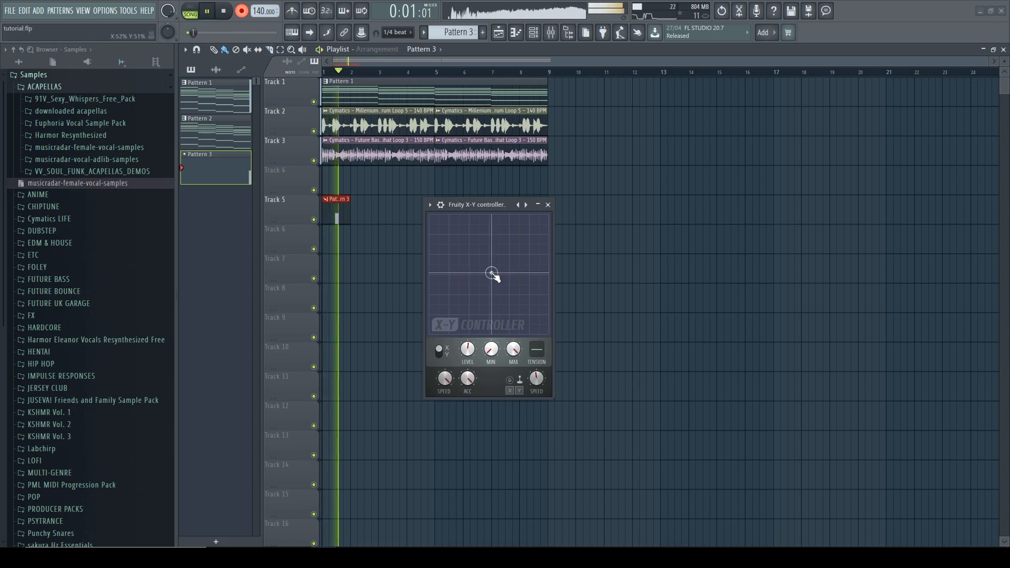
Step: Sweep the X-Y point around while recording so the movements land in Pattern 3 on Track 5
left_click_drag(491, 271, 527, 227)
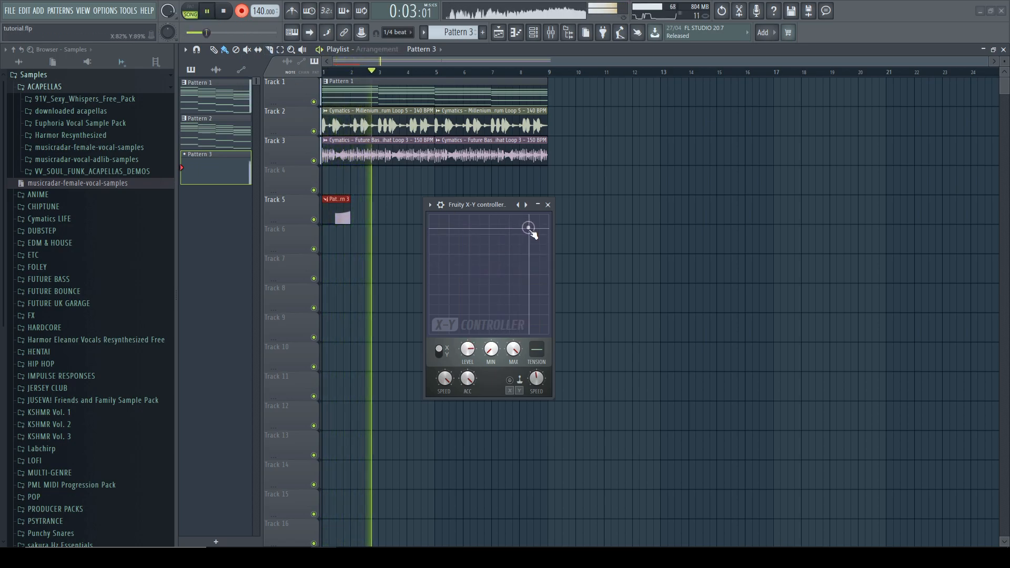
left_click_drag(527, 227, 451, 245)
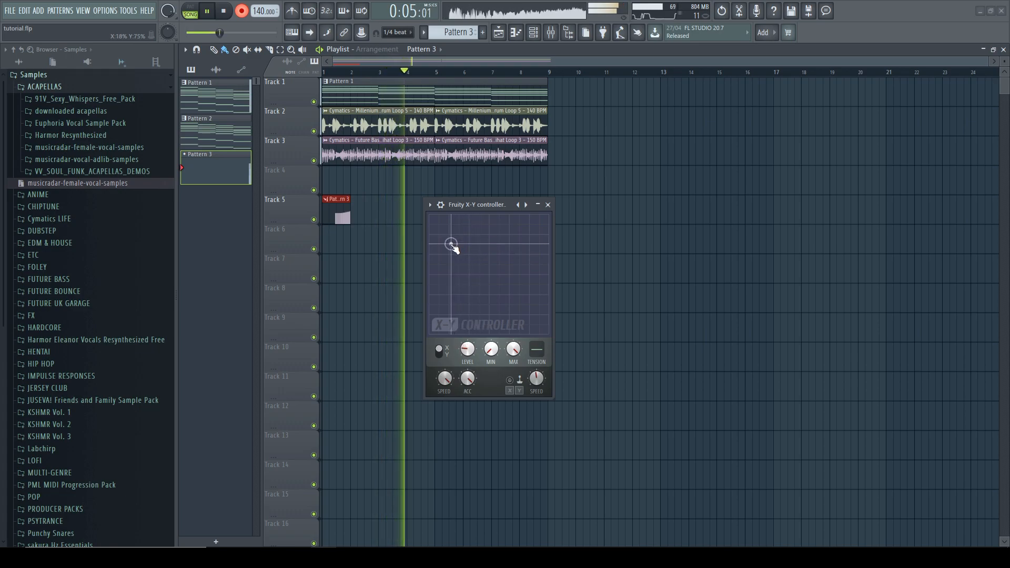
left_click_drag(451, 245, 494, 258)
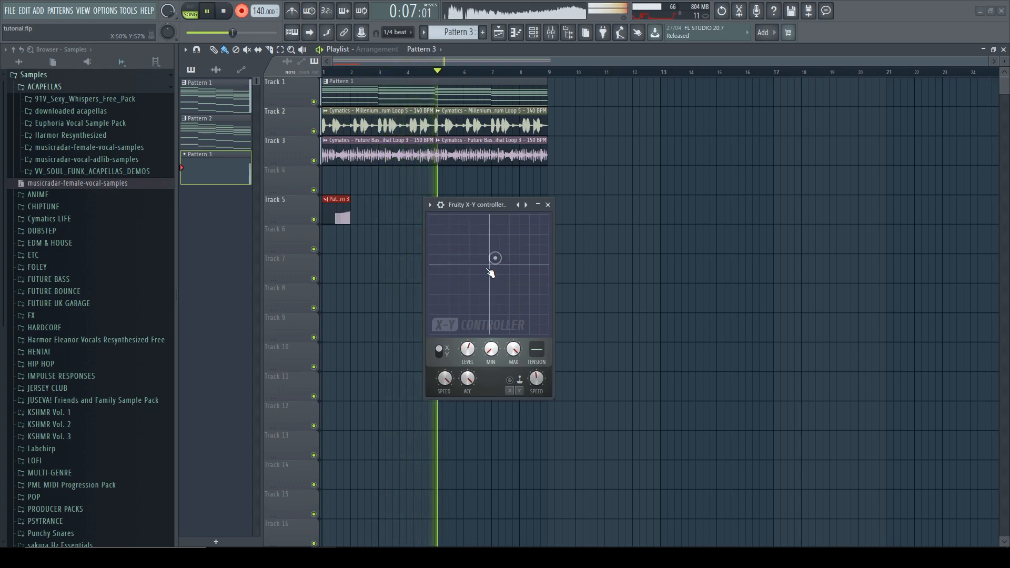
left_click_drag(494, 257, 512, 251)
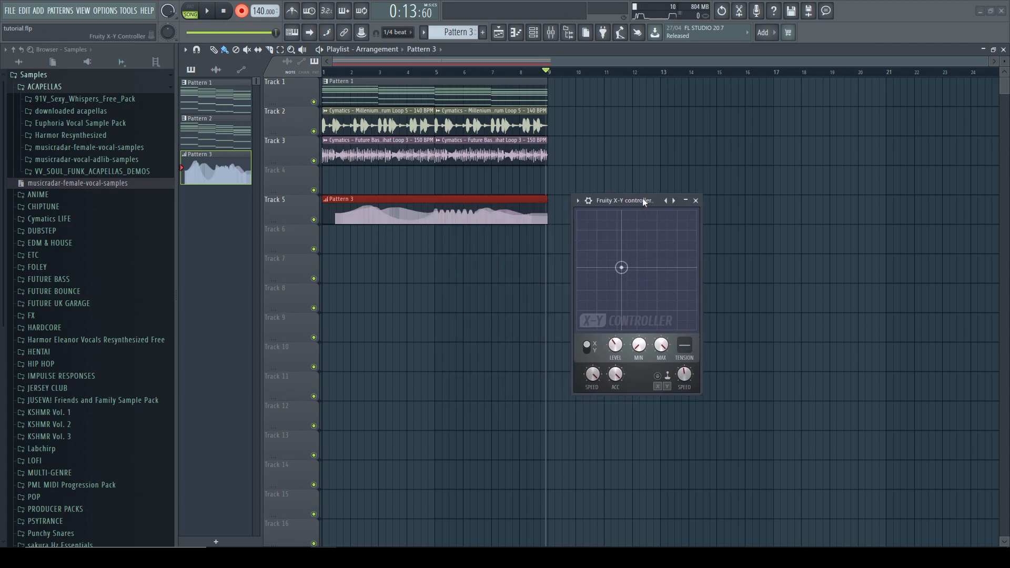
mouse_move(642, 225)
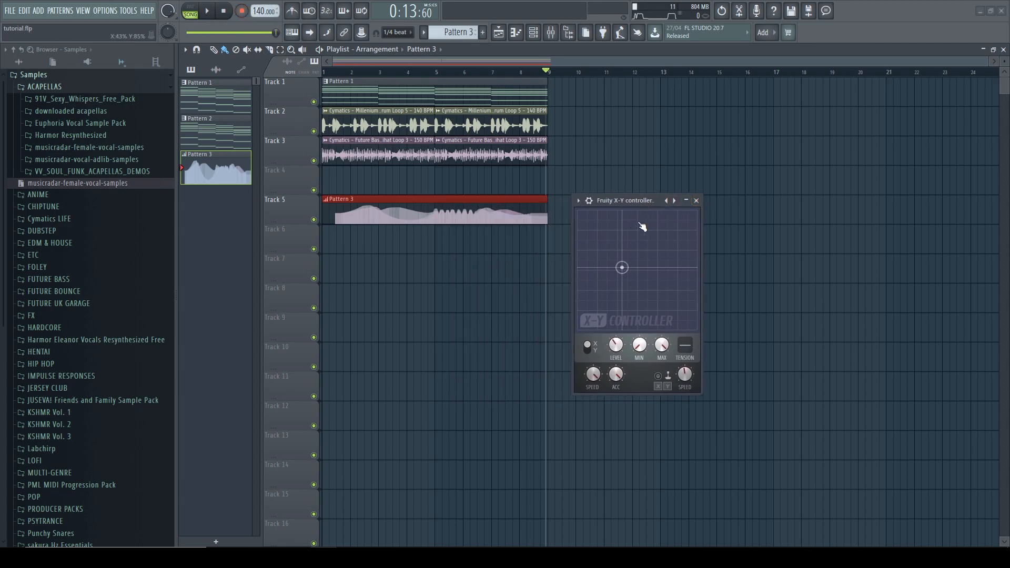
Step: Move the Fruity X-Y controller window higher up, clear of the recorded Pattern 3 clip
left_click_drag(623, 200, 622, 173)
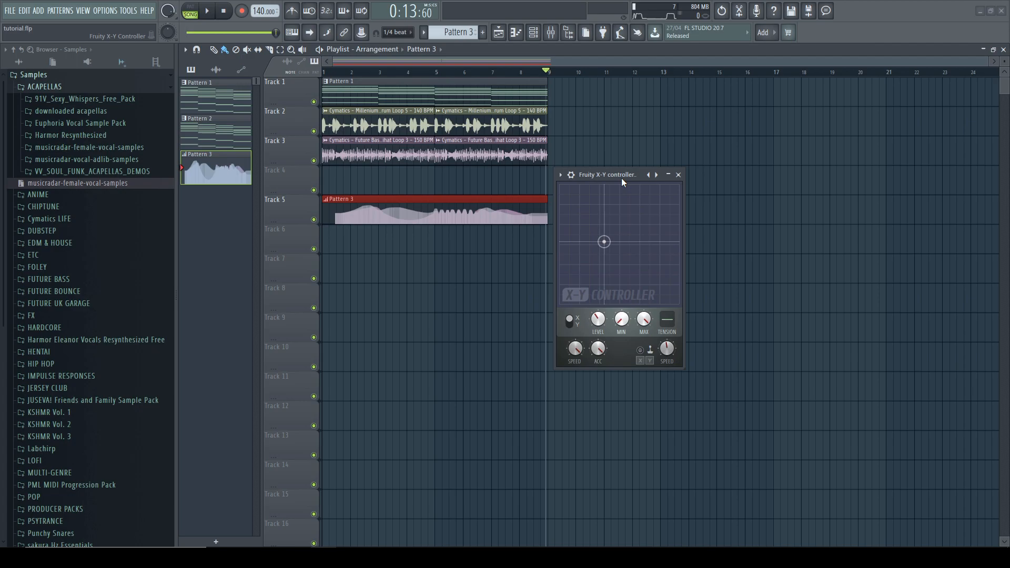
left_click_drag(606, 175, 646, 139)
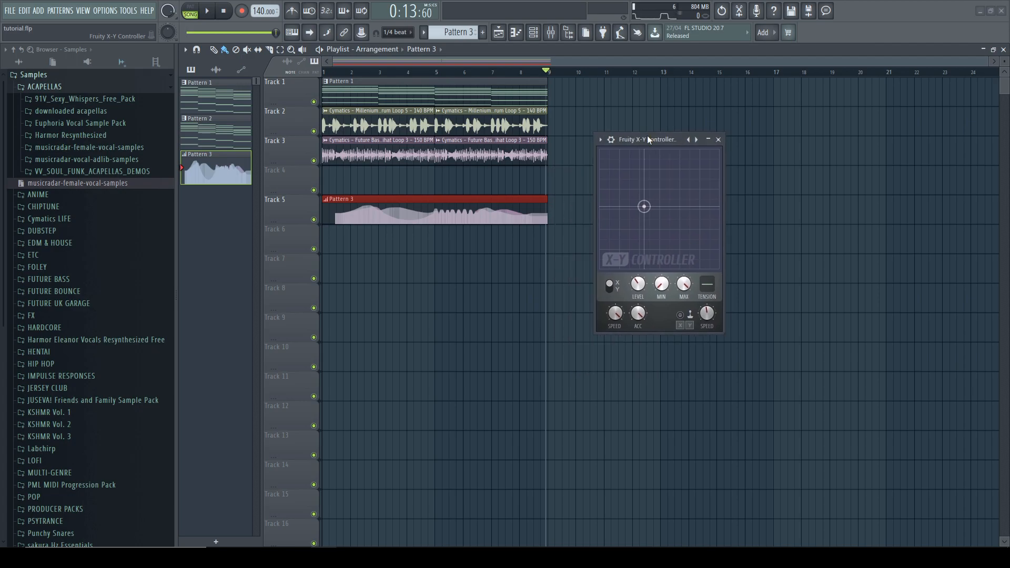